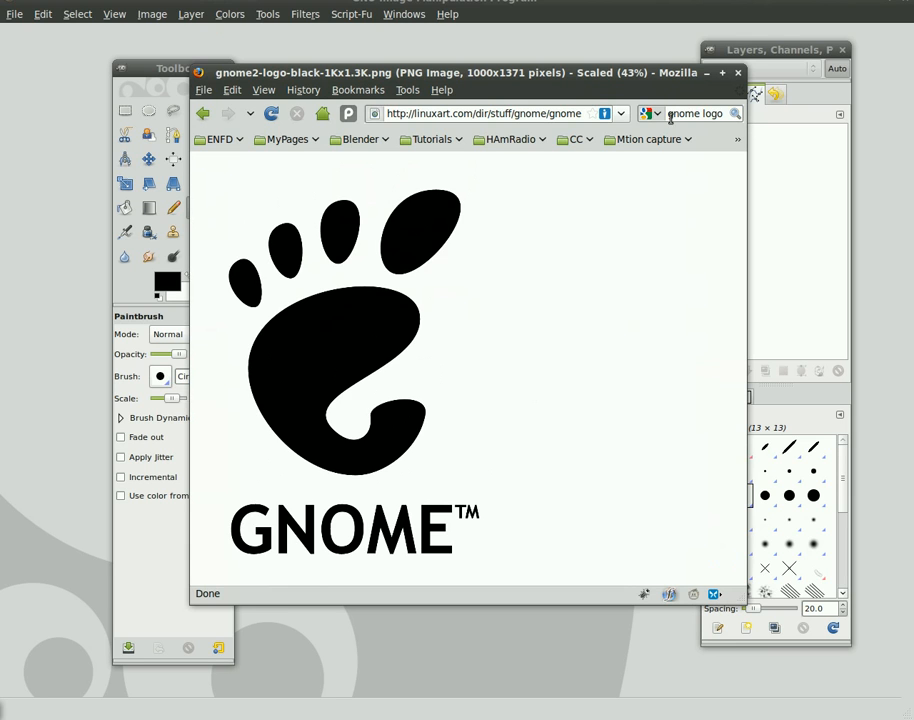
Save the GNOME foot logo from Firefox as gnome.png in tmp, replacing the existing file.
double_click(696, 112)
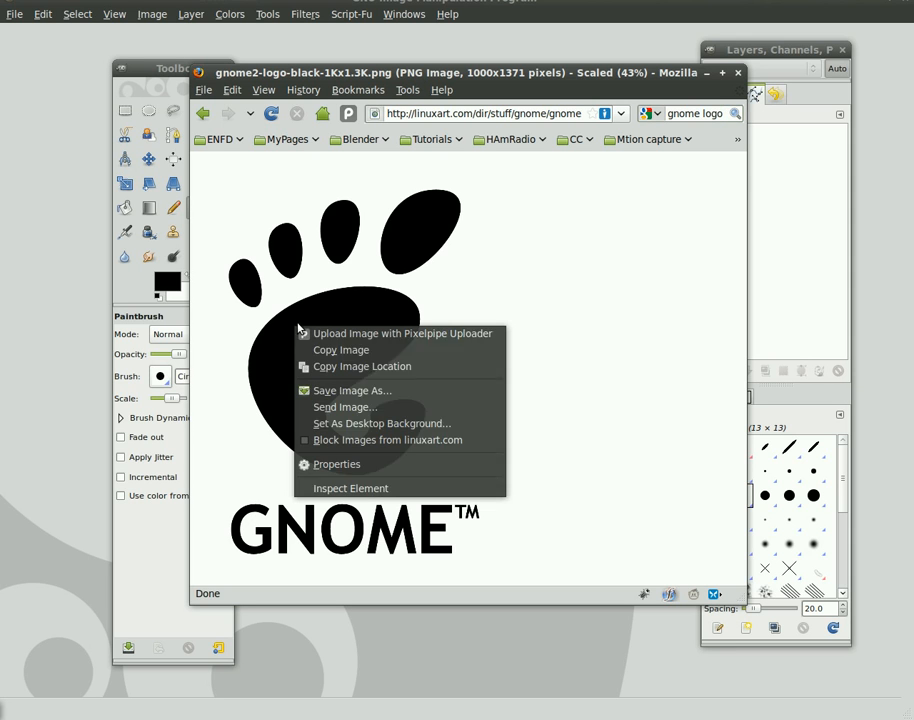
left_click(352, 390)
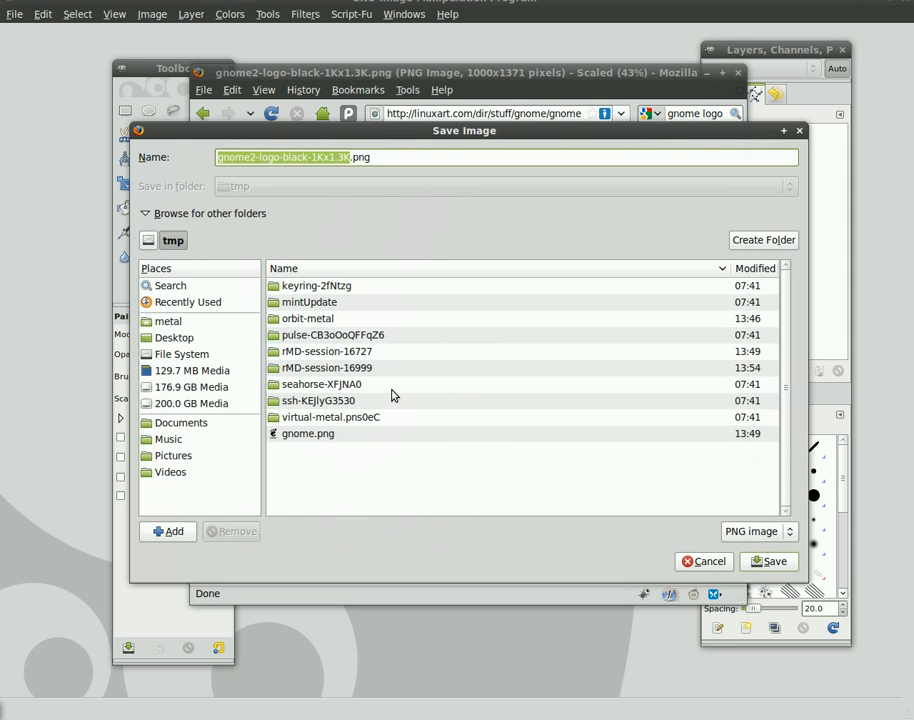
left_click(308, 432)
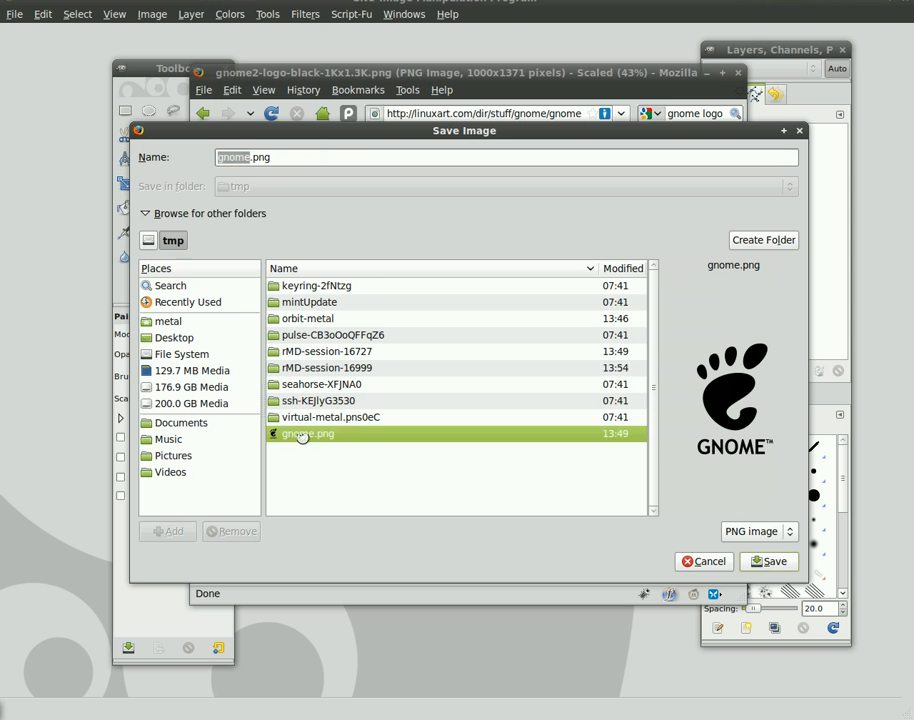
left_click(768, 560)
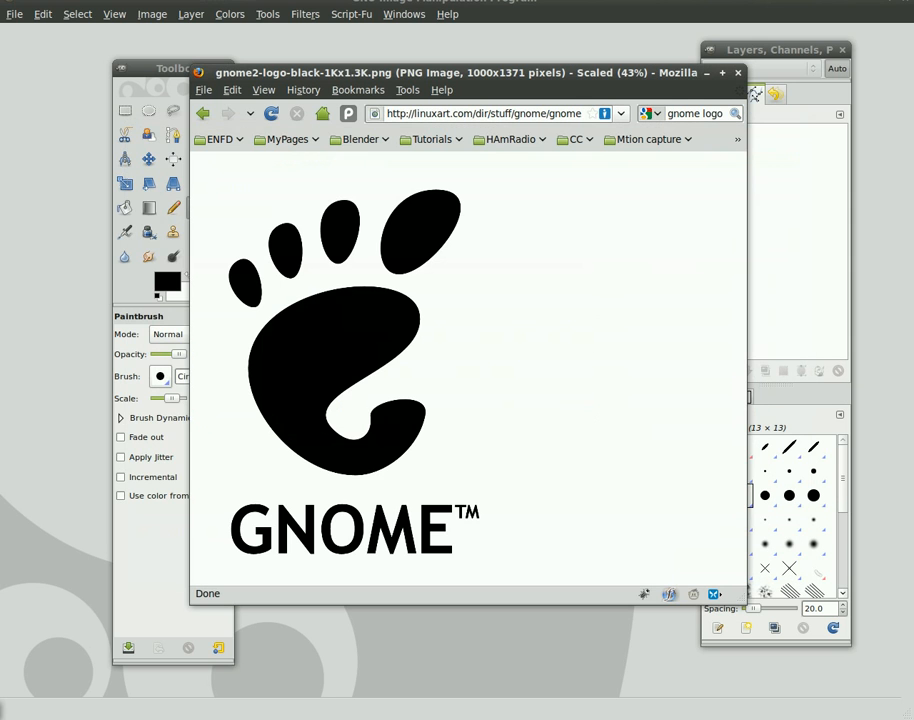
Close the browser and load tmp/gnome.png into GIMP showing the black foot on transparency.
left_click(736, 72)
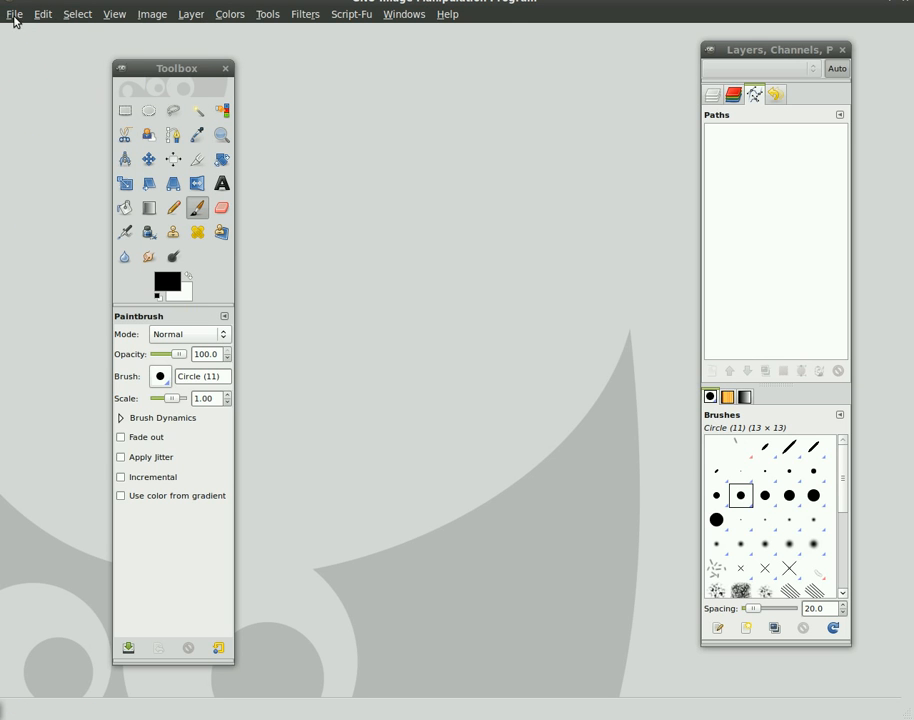
left_click(14, 14)
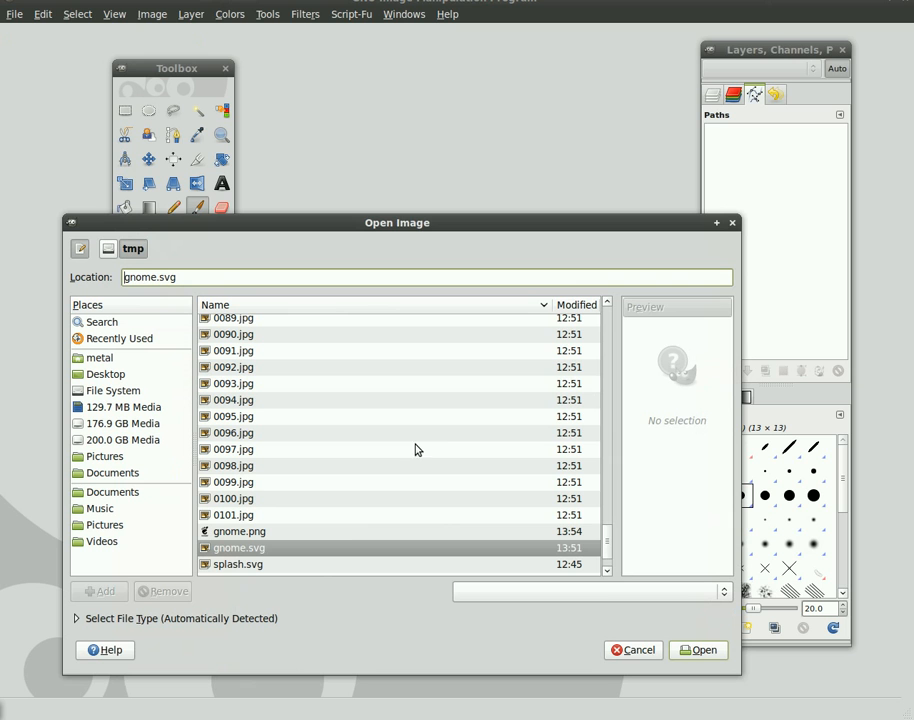
left_click(240, 532)
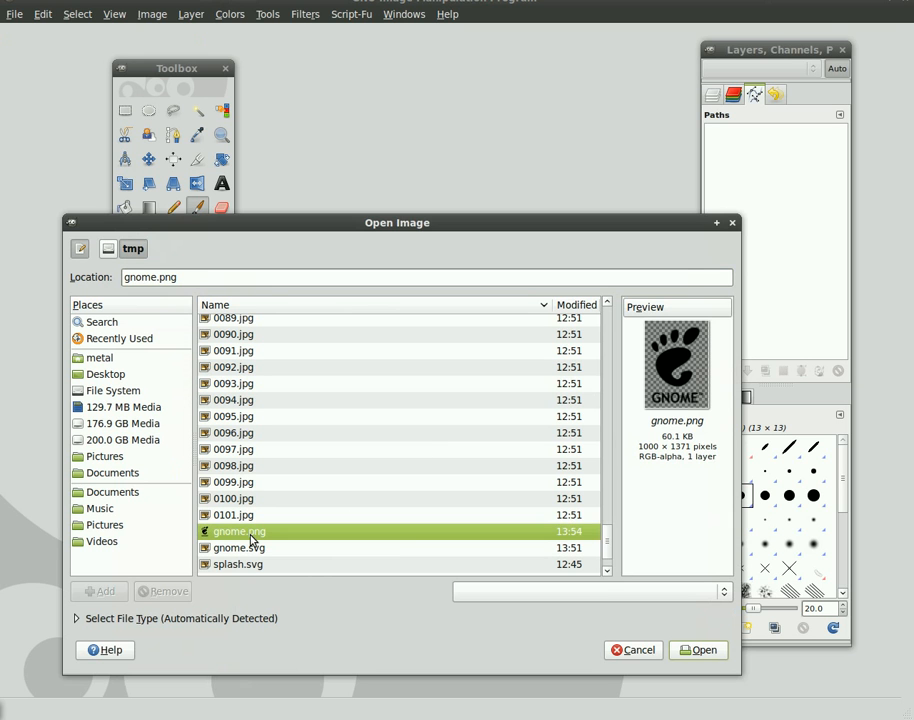
left_click(696, 650)
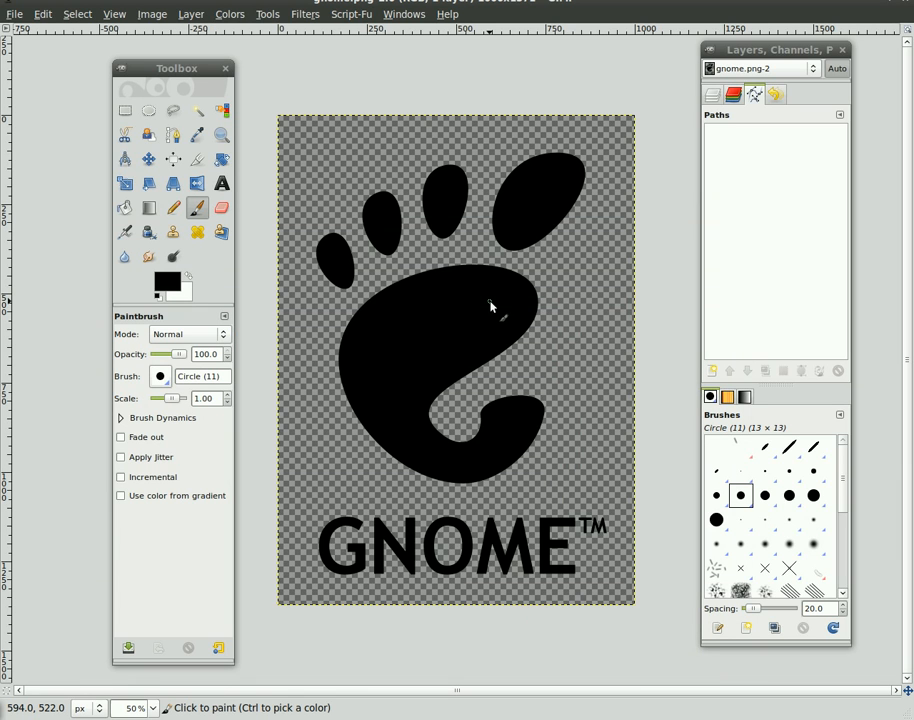
mouse_move(524, 250)
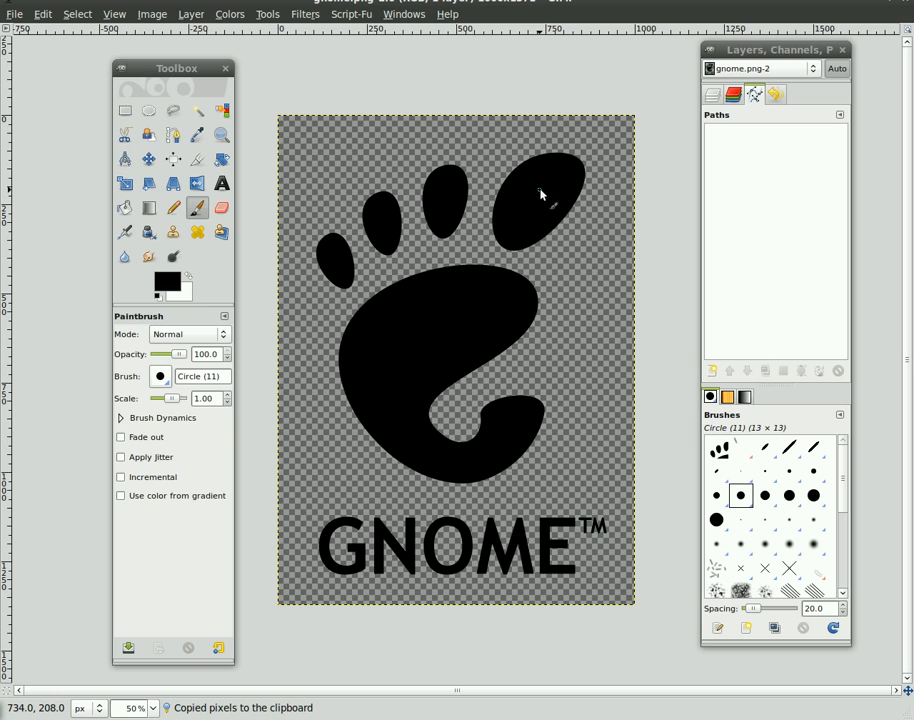
mouse_move(300, 304)
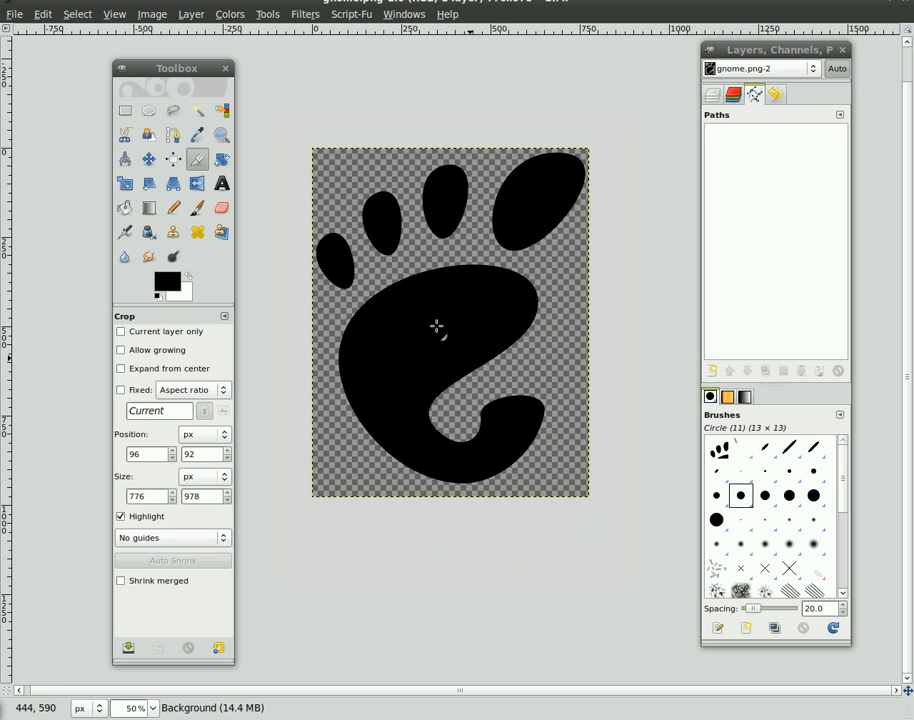
mouse_move(220, 110)
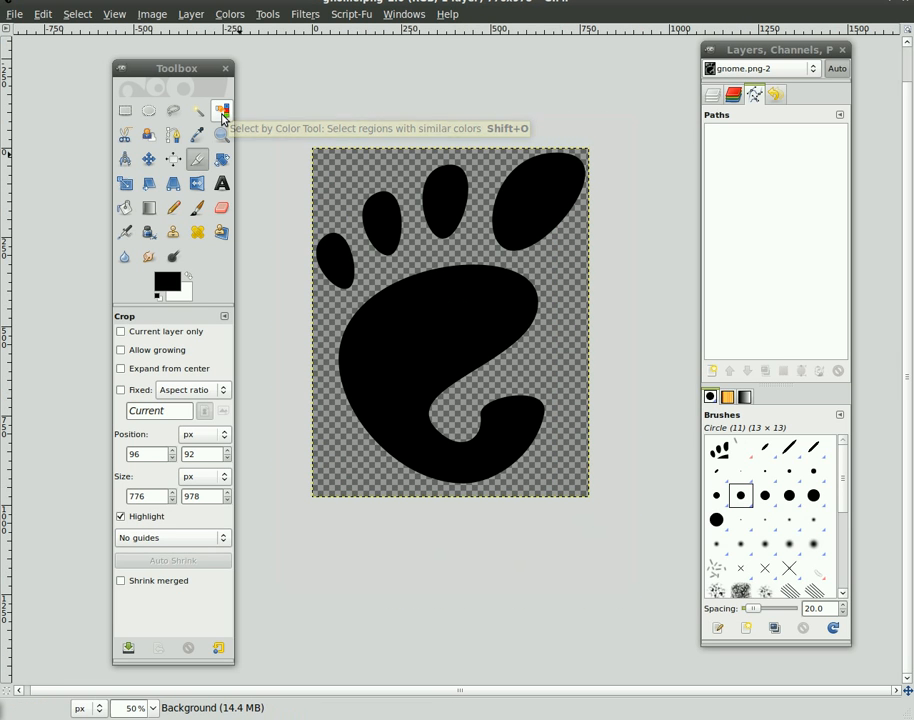
Select the black foot by colour and convert the selection to a path.
left_click(220, 110)
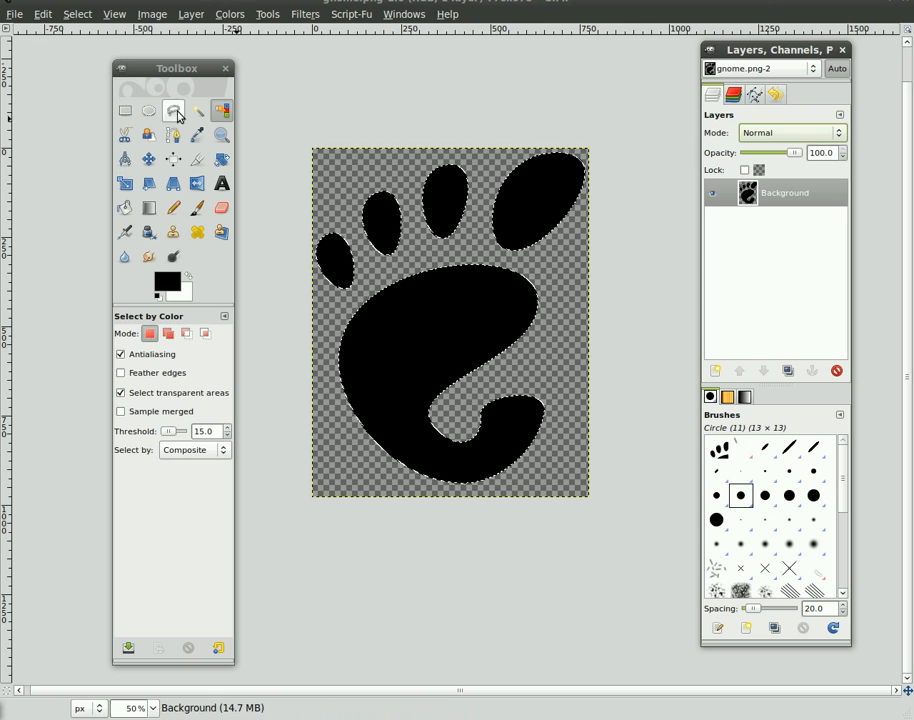
left_click(76, 14)
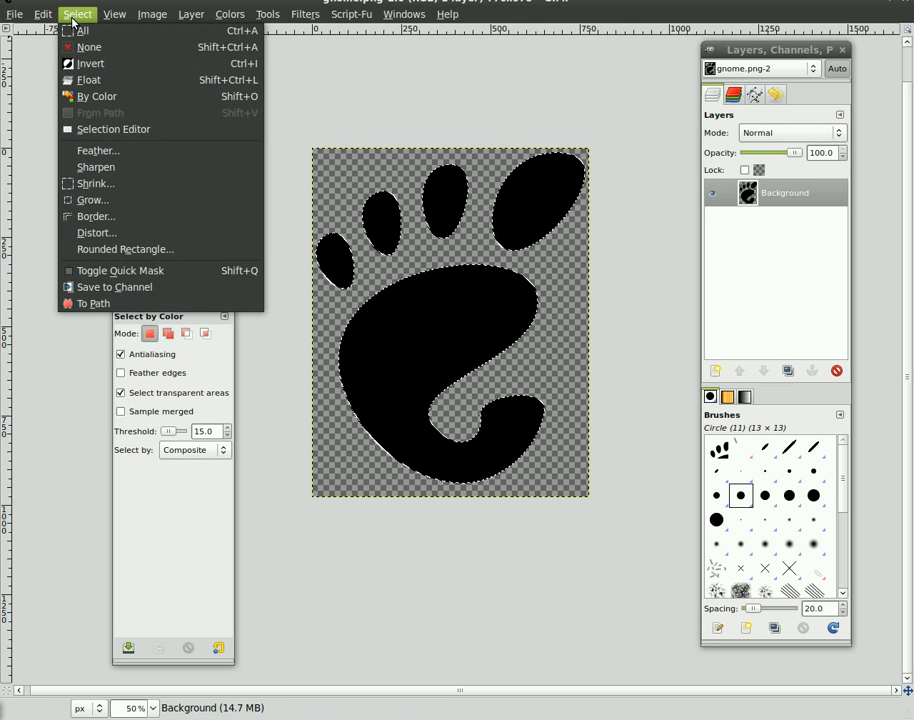
left_click(92, 304)
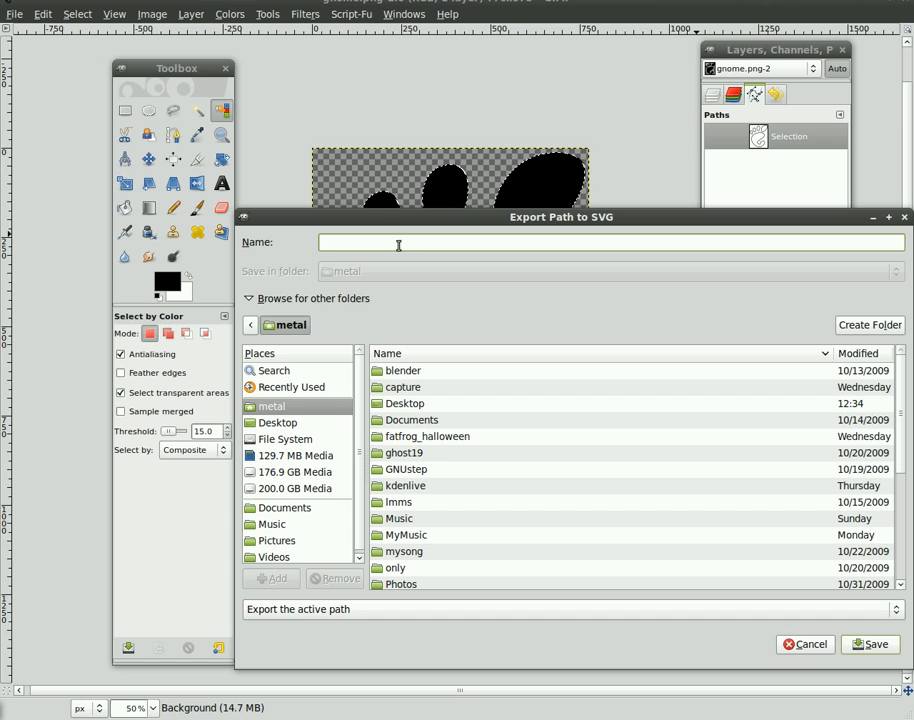
Export the foot path from the Paths dialog as gnome.svg.
type("gnome")
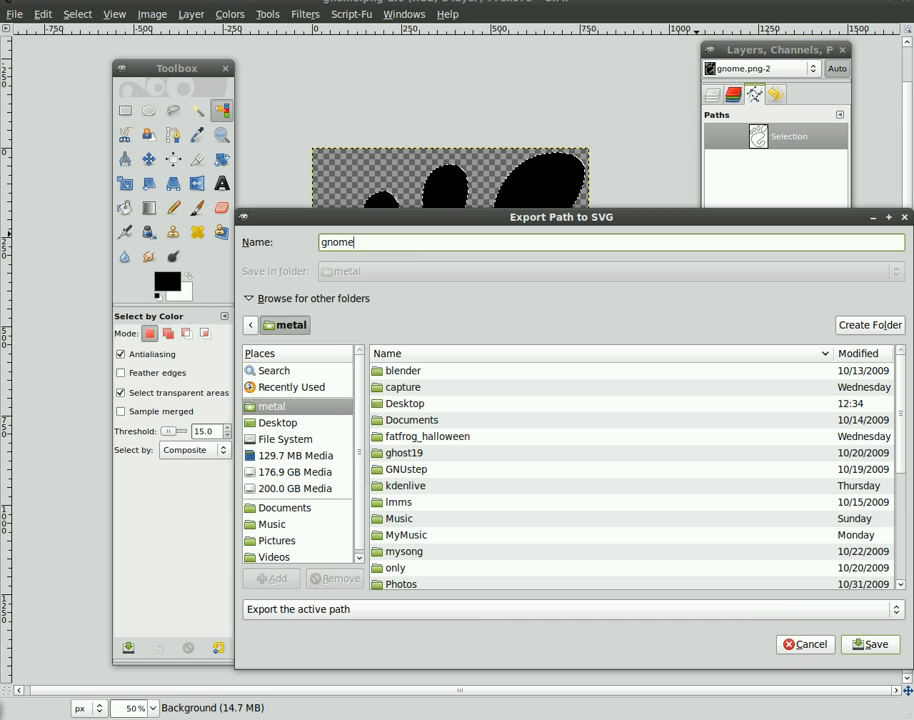
type(".svg")
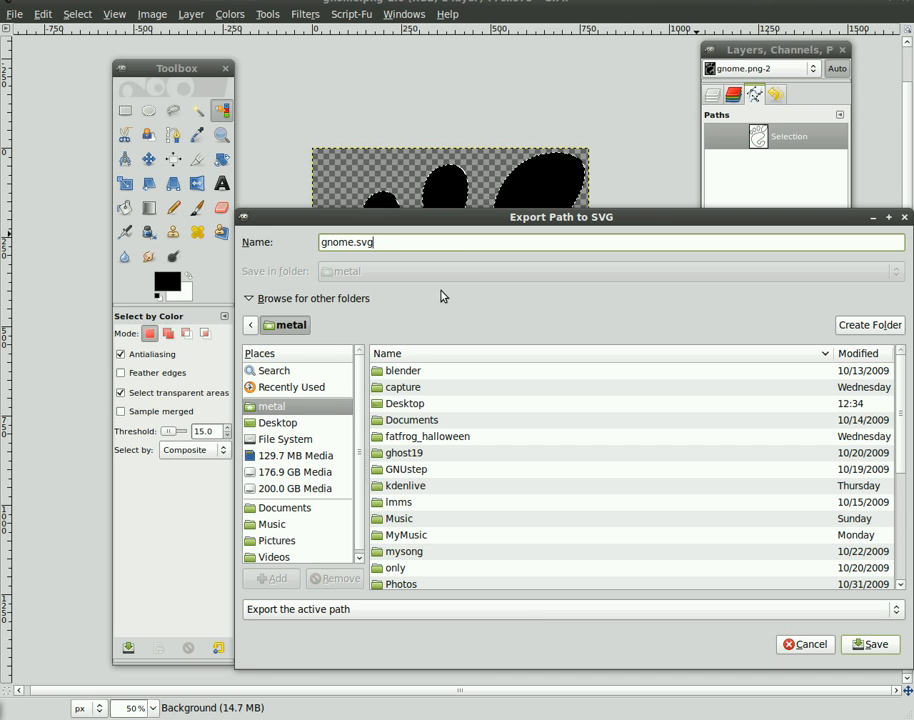
left_click(870, 644)
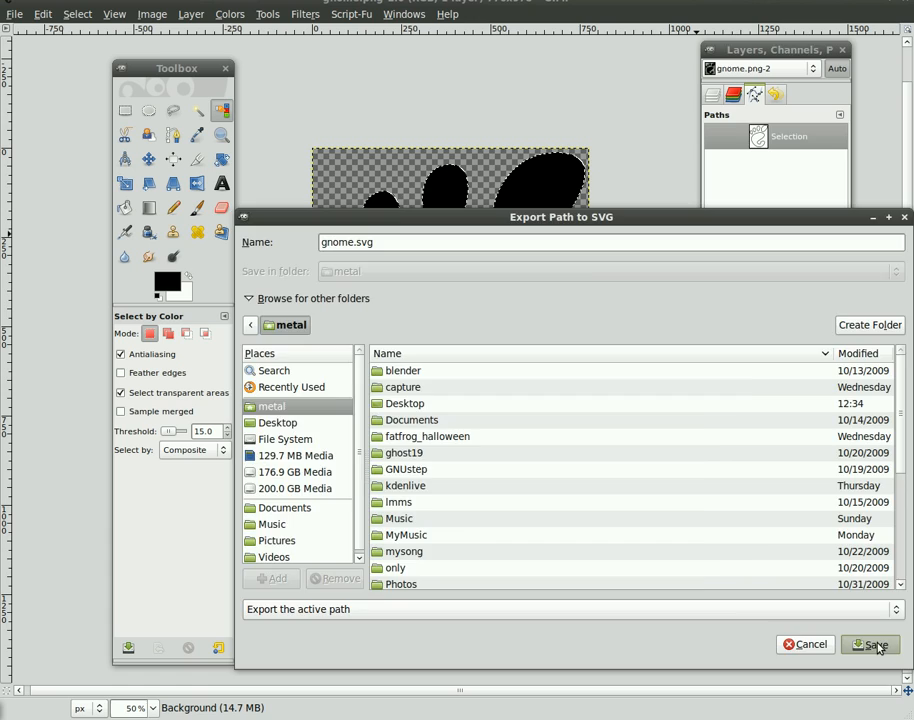
left_click(868, 644)
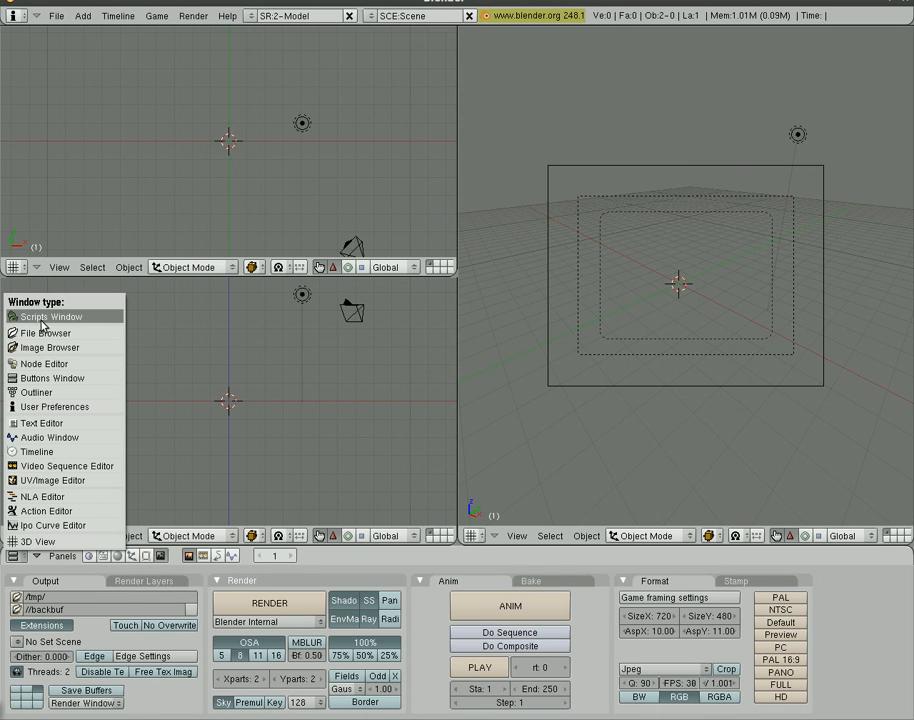
From the Scripts window start a GIMP 2.0 path import and choose gnome.svg.
left_click(52, 316)
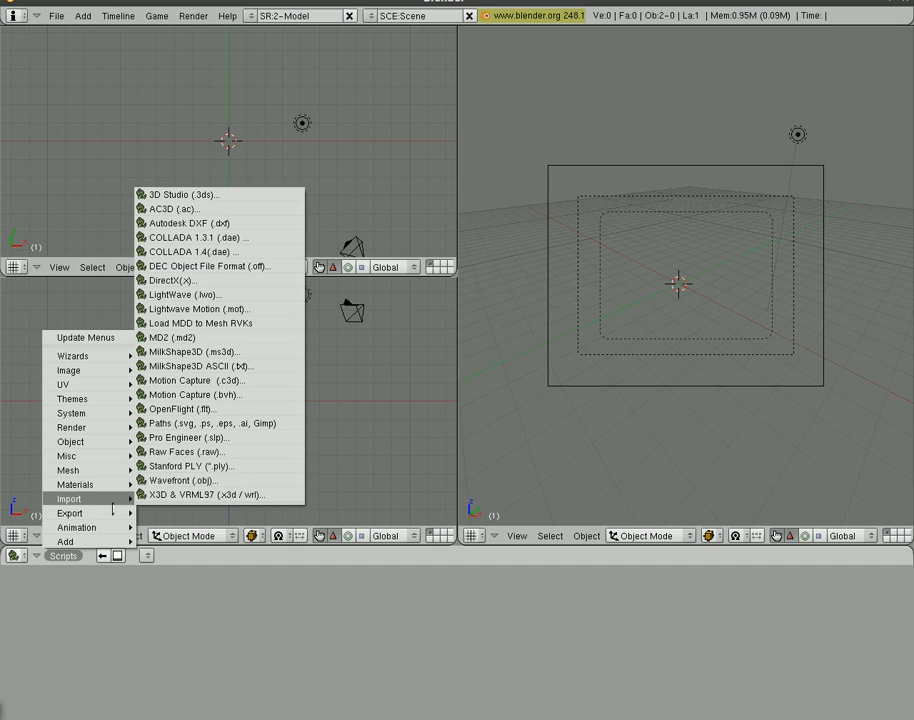
mouse_move(208, 424)
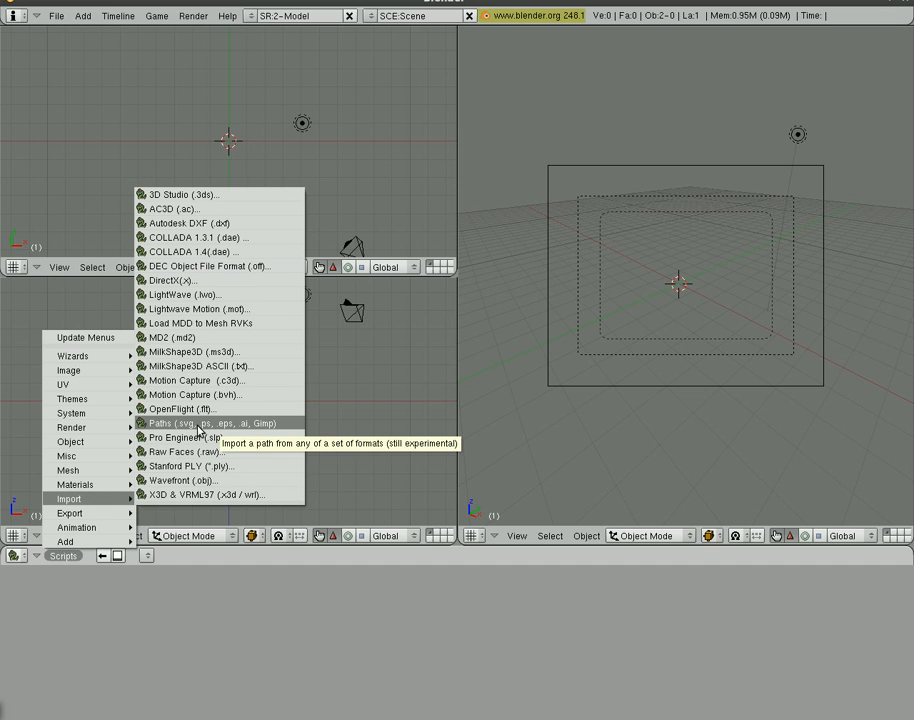
mouse_move(240, 428)
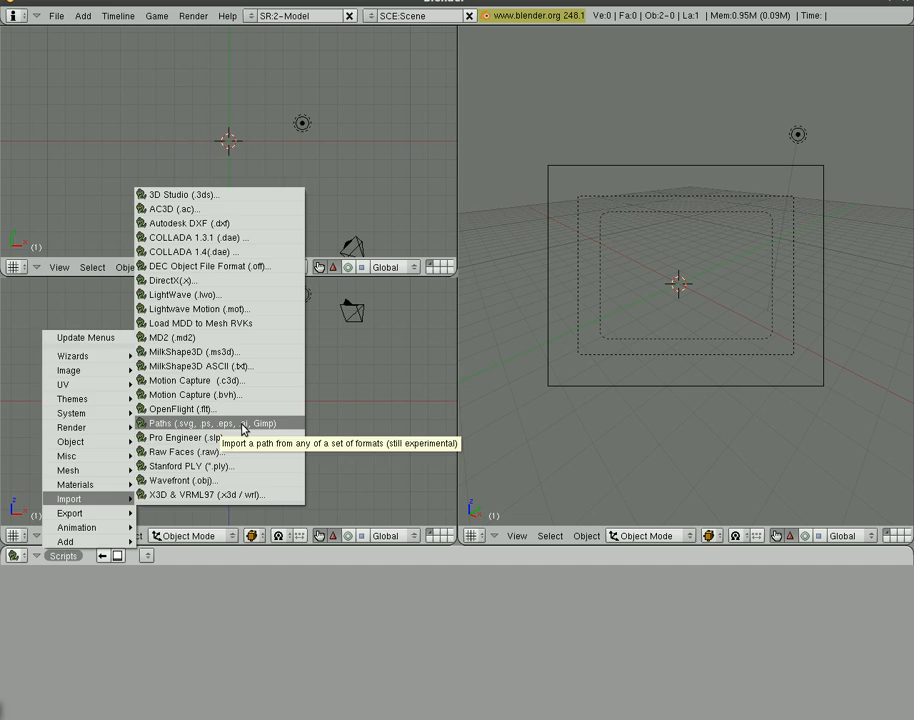
left_click(204, 424)
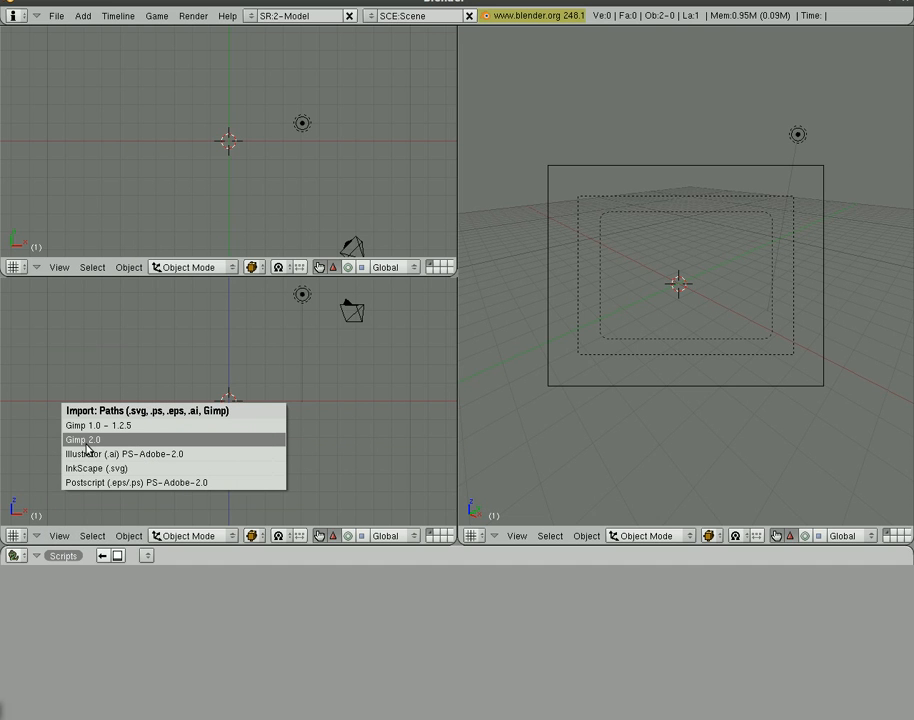
left_click(82, 440)
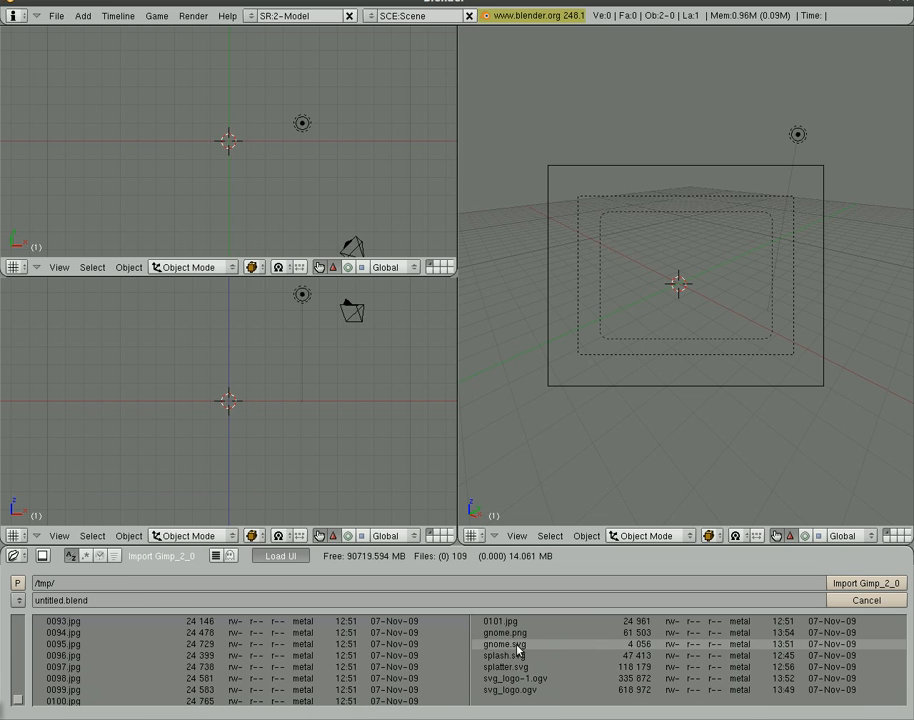
left_click(504, 644)
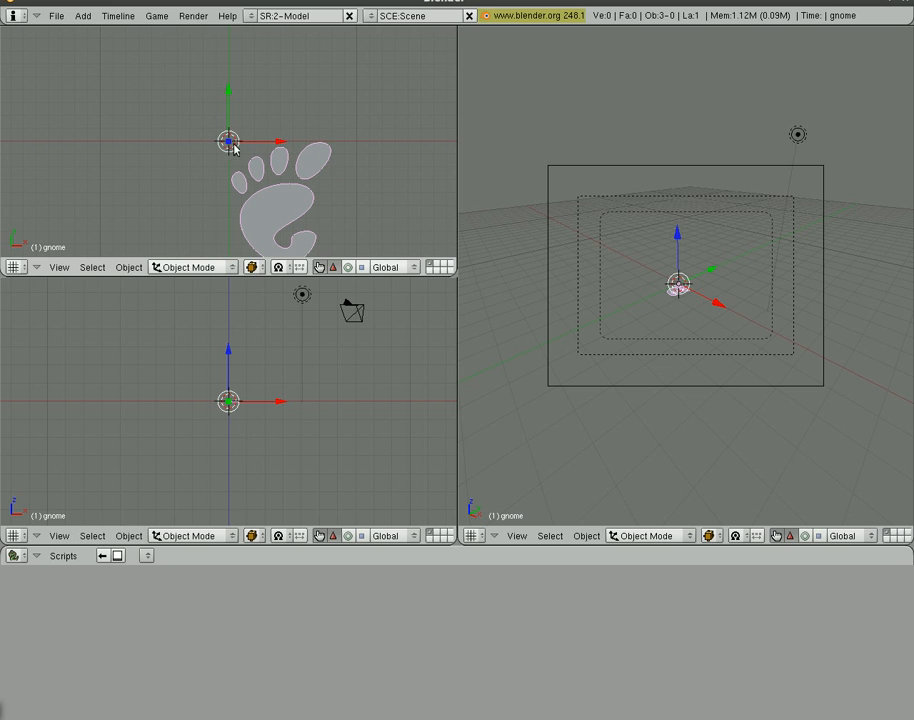
mouse_move(304, 216)
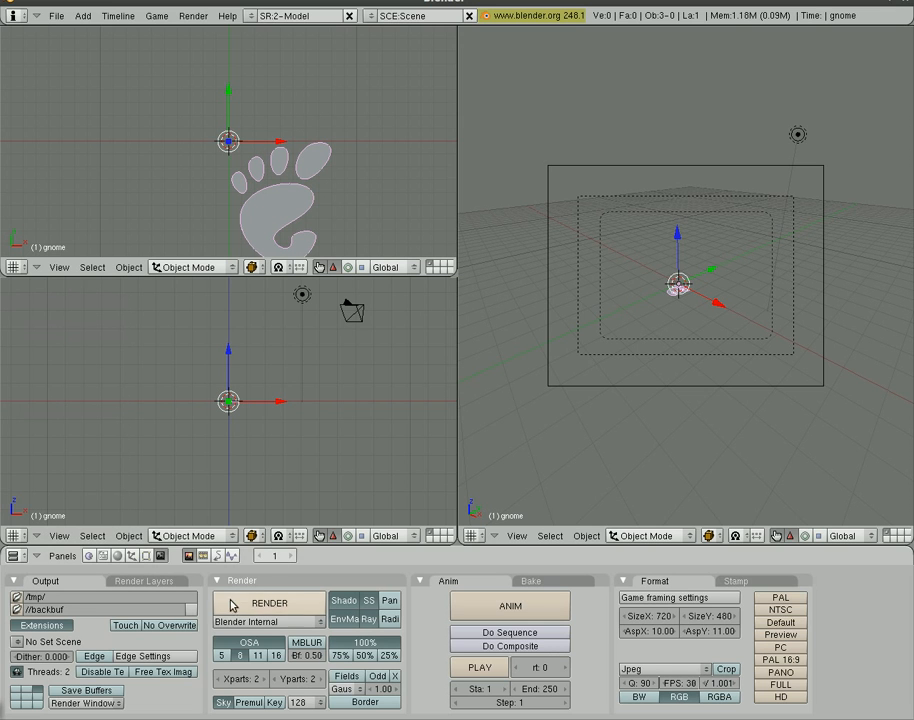
Bring up the Editing buttons for the imported gnome foot curve.
left_click(144, 556)
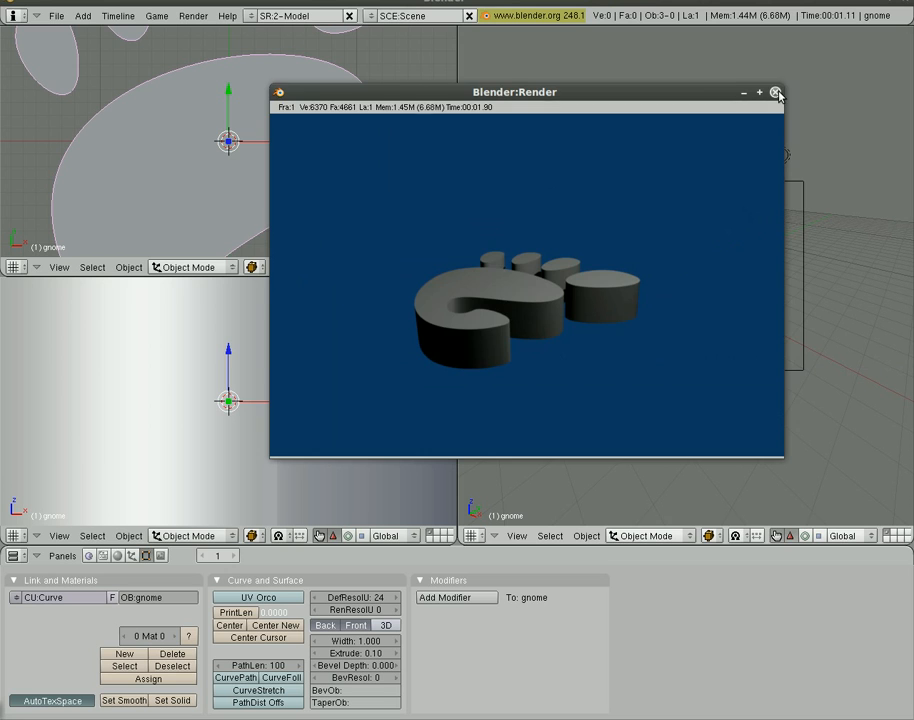
Close the test render of the foot extruded 0.10 with a 0.05 bevel.
left_click(776, 92)
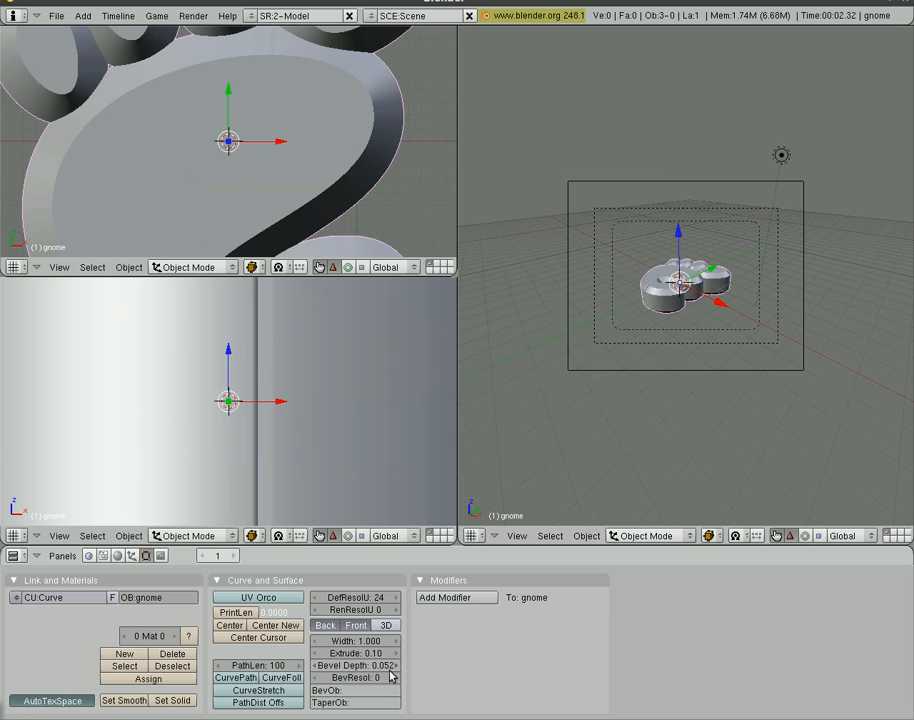
Test render the foot with bevel resolution 4, then close the render.
left_click(356, 676)
type("4")
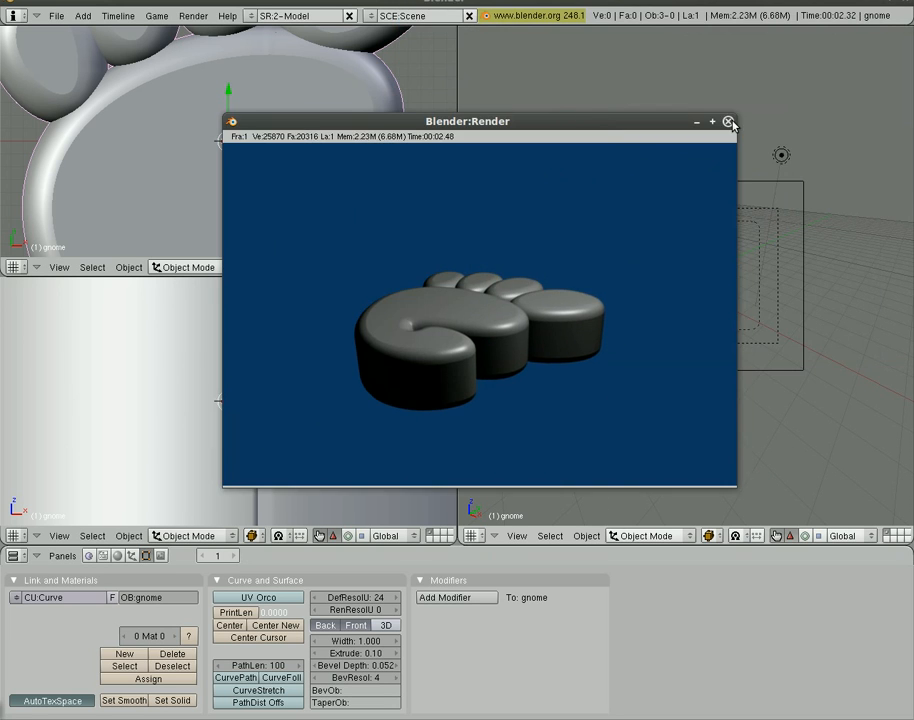
left_click(728, 122)
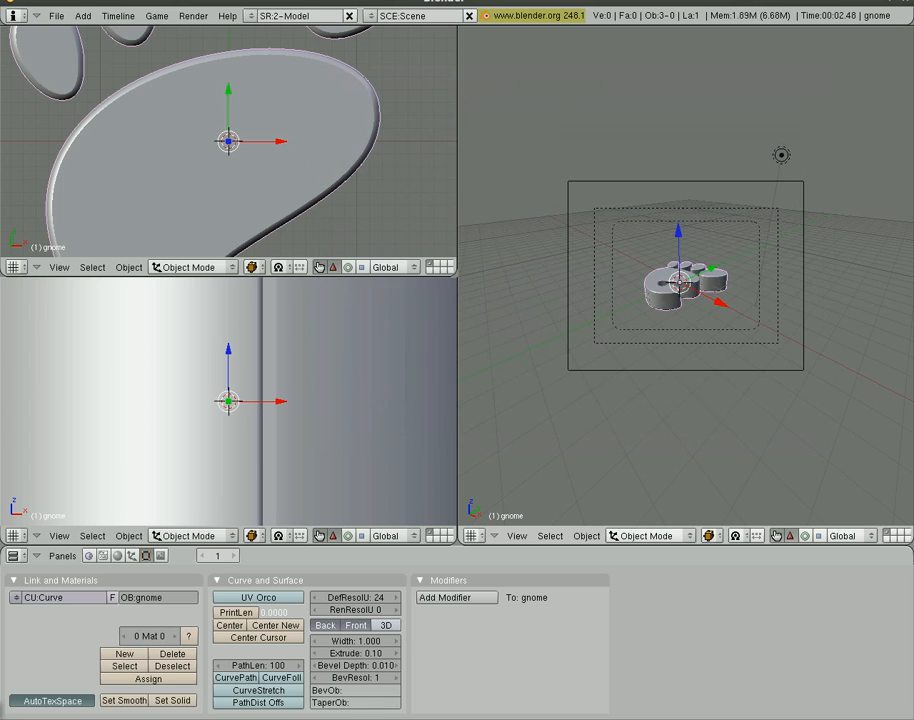
Add a mesh primitive to the scene via the Add > Mesh menu.
left_click(84, 16)
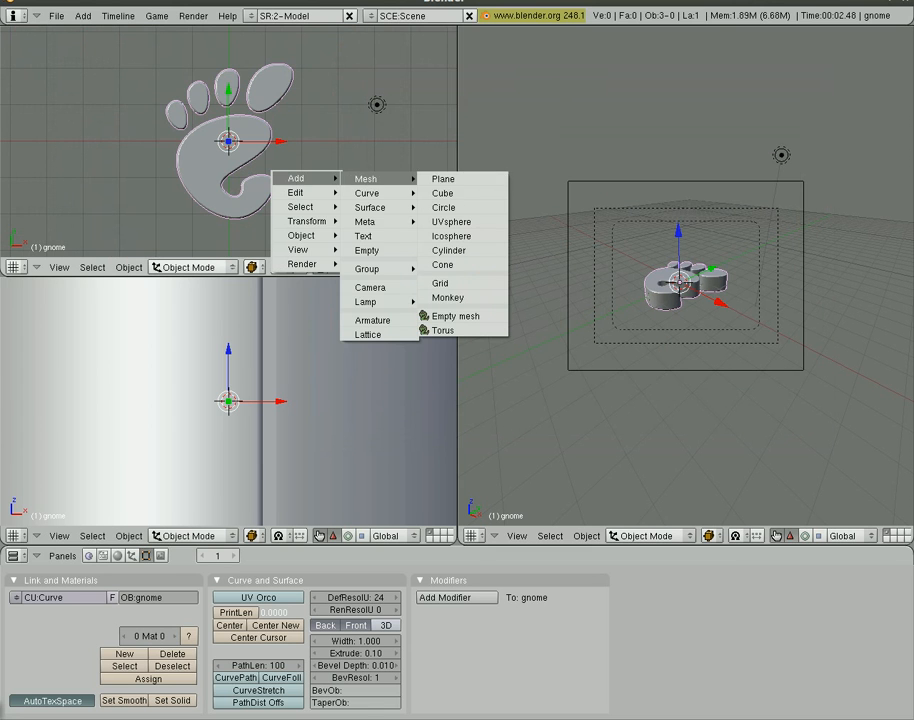
left_click(442, 180)
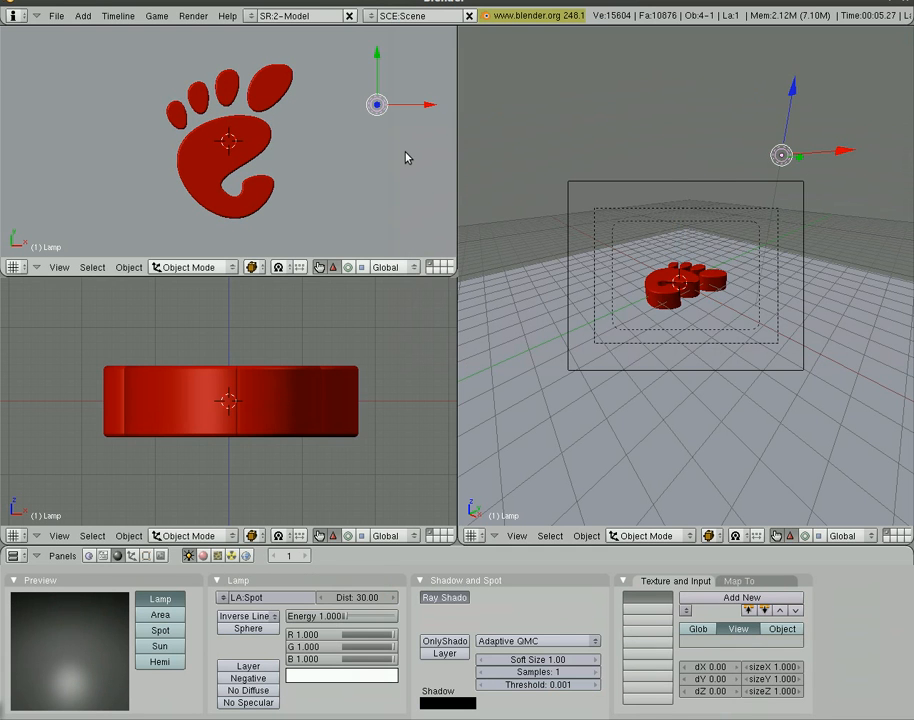
Adjust the Spot lamp settings lighting the red GNOME foot.
left_click(246, 556)
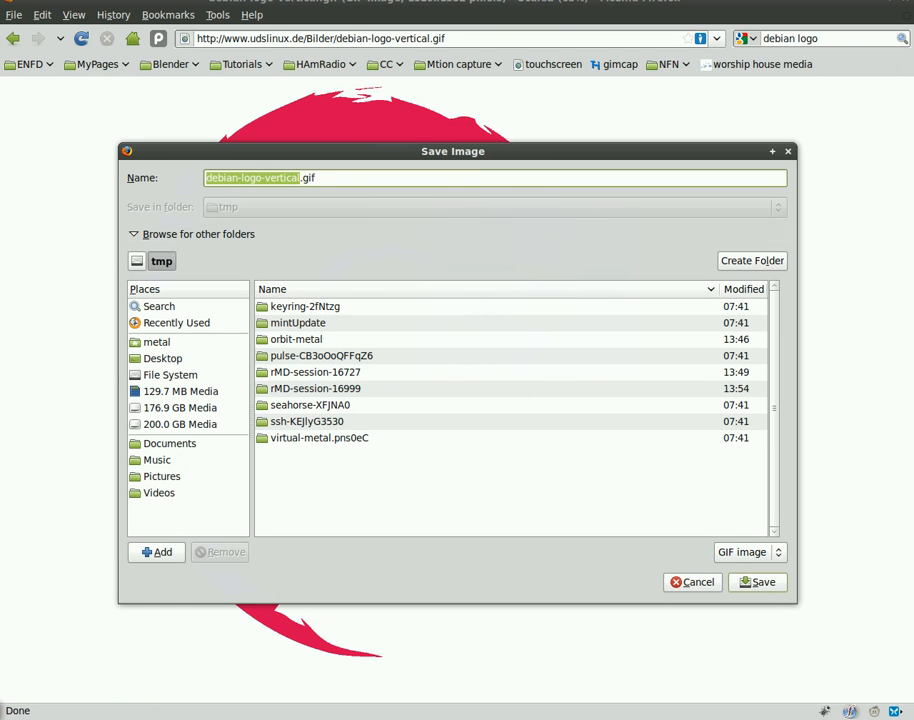
Save debian-logo-vertical.gif into the tmp folder.
left_click(700, 580)
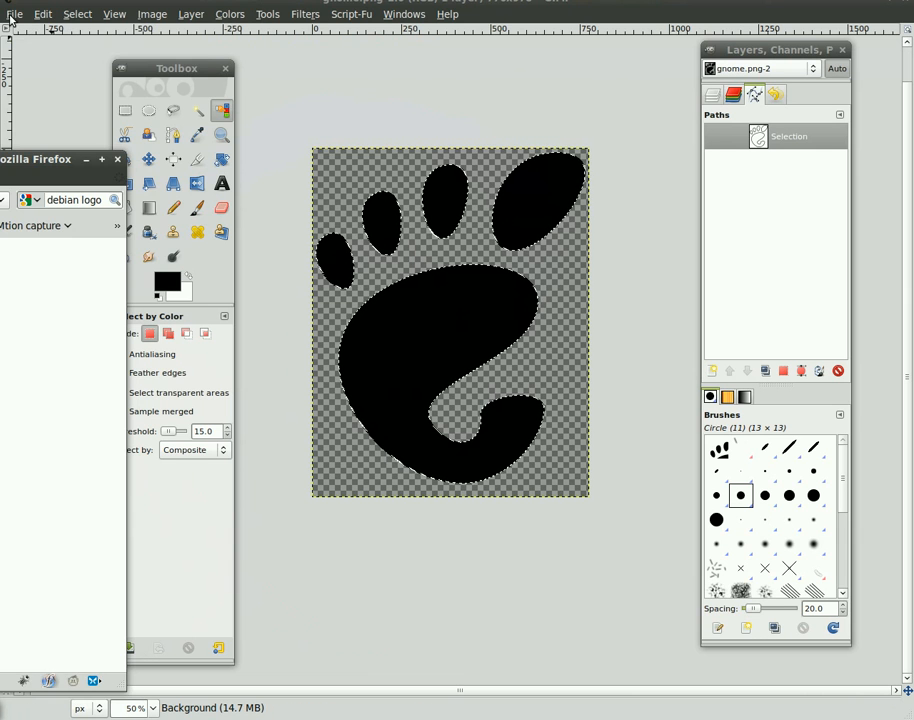
Load the Debian logo GIF into GIMP from the tmp folder.
left_click(14, 14)
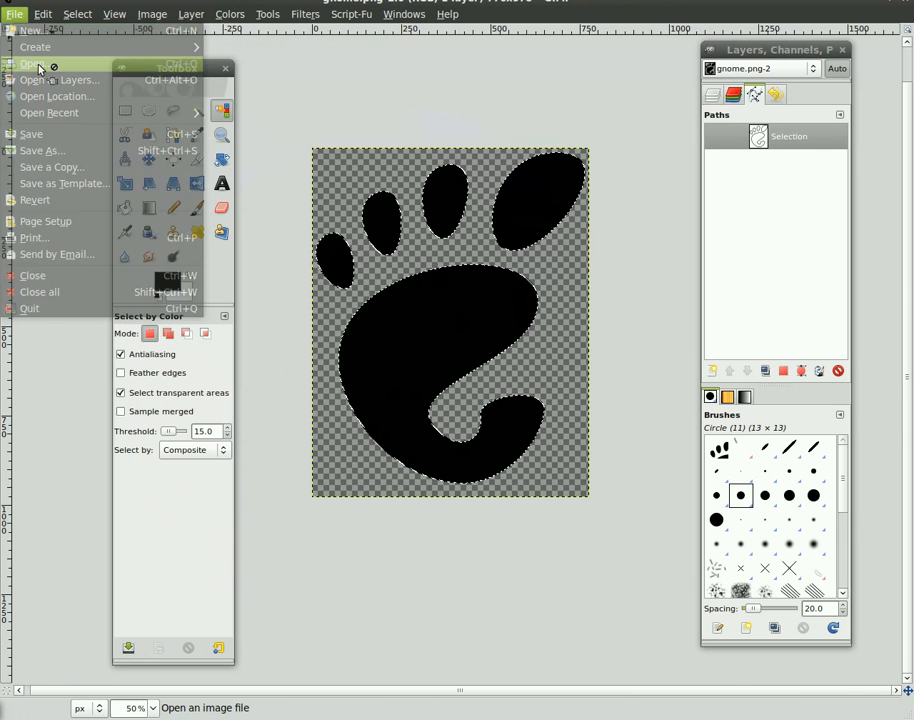
left_click(30, 64)
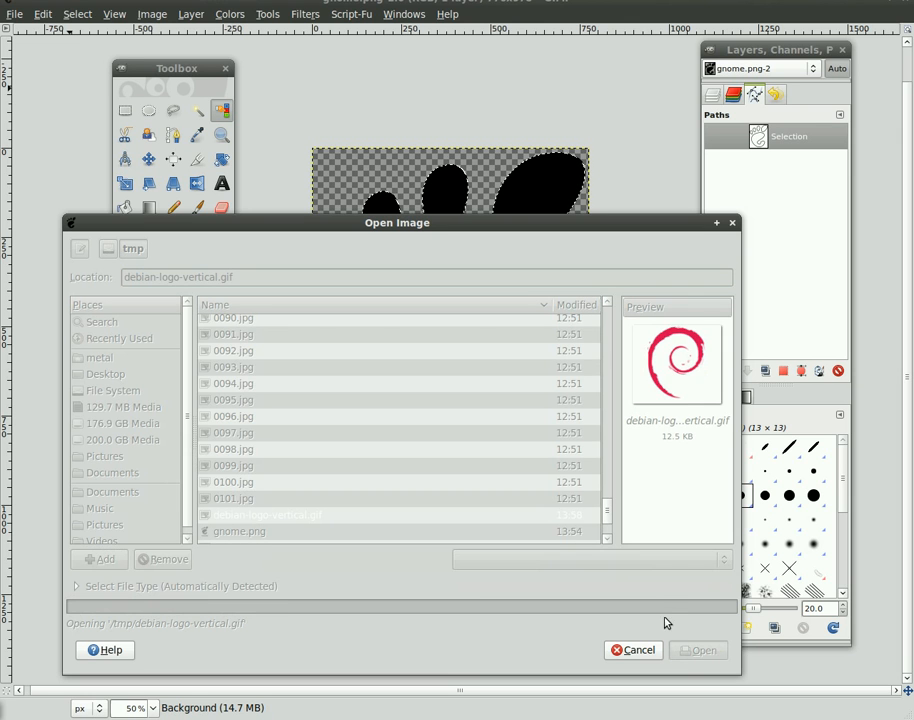
left_click(698, 650)
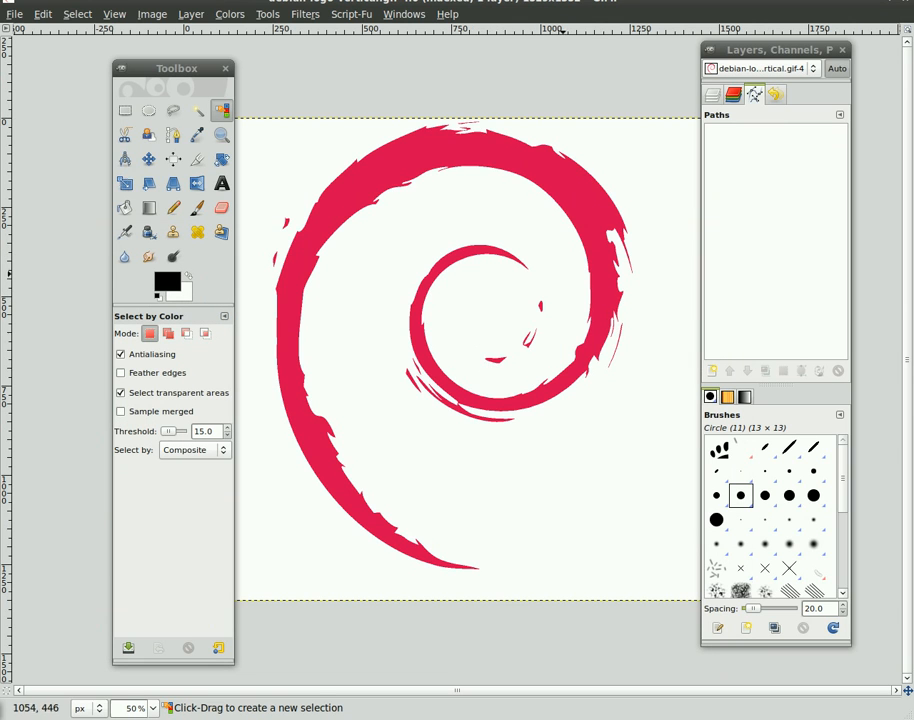
Select the red swirl by colour and convert the selection into a path.
left_click(172, 110)
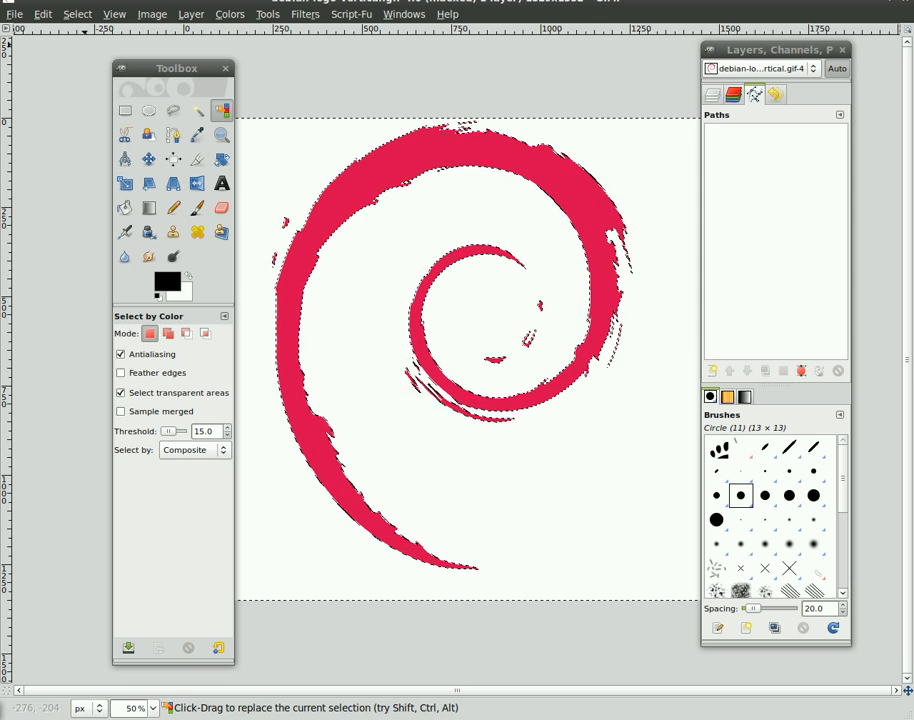
left_click(76, 14)
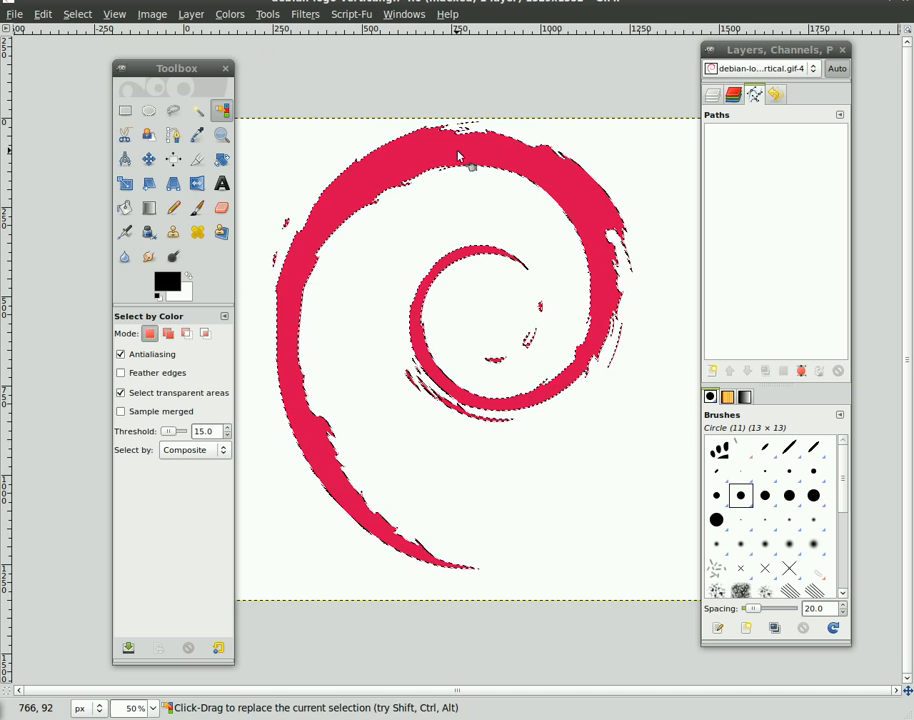
left_click(76, 12)
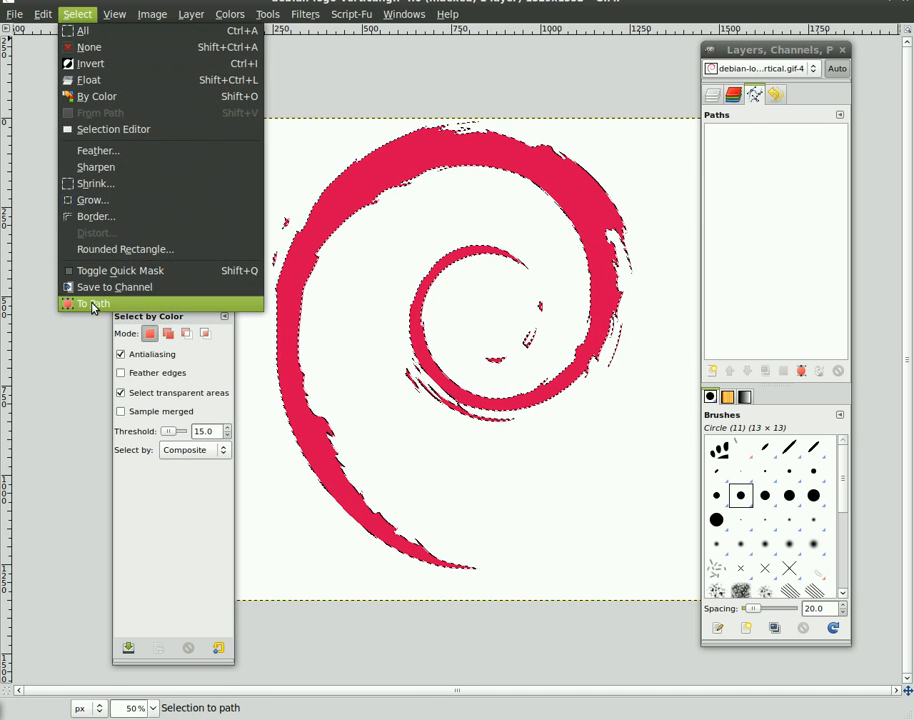
left_click(92, 304)
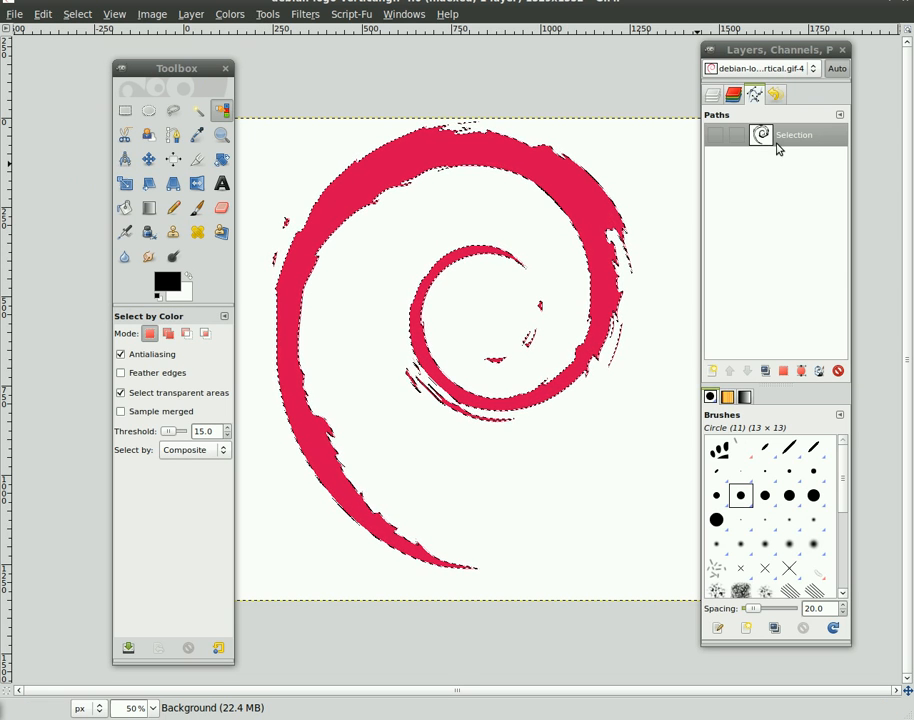
Export the swirl path as an SVG file into /tmp.
right_click(760, 134)
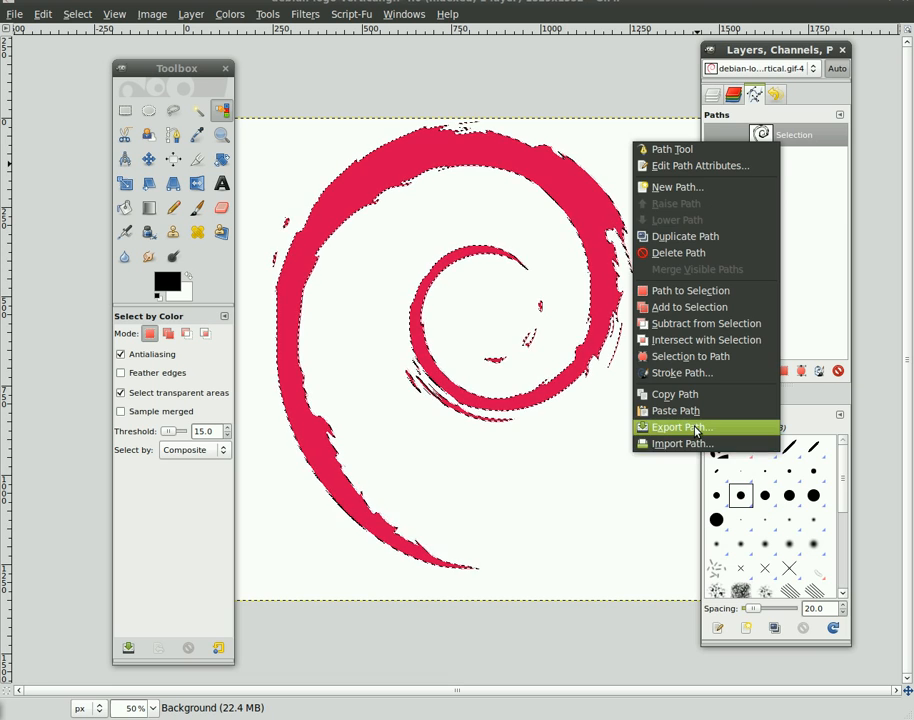
left_click(682, 428)
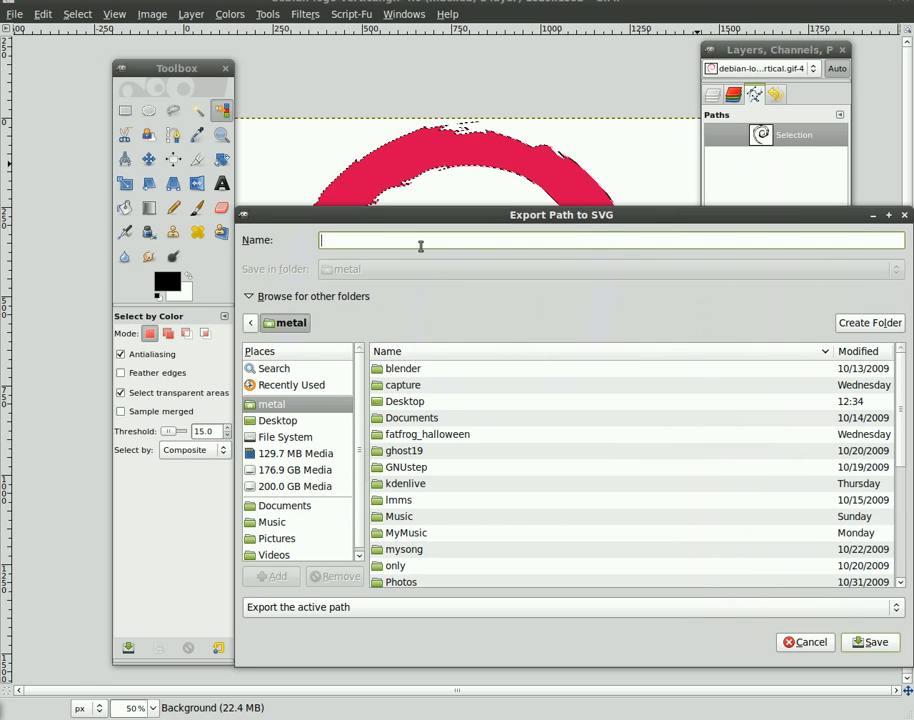
type("/tmp/")
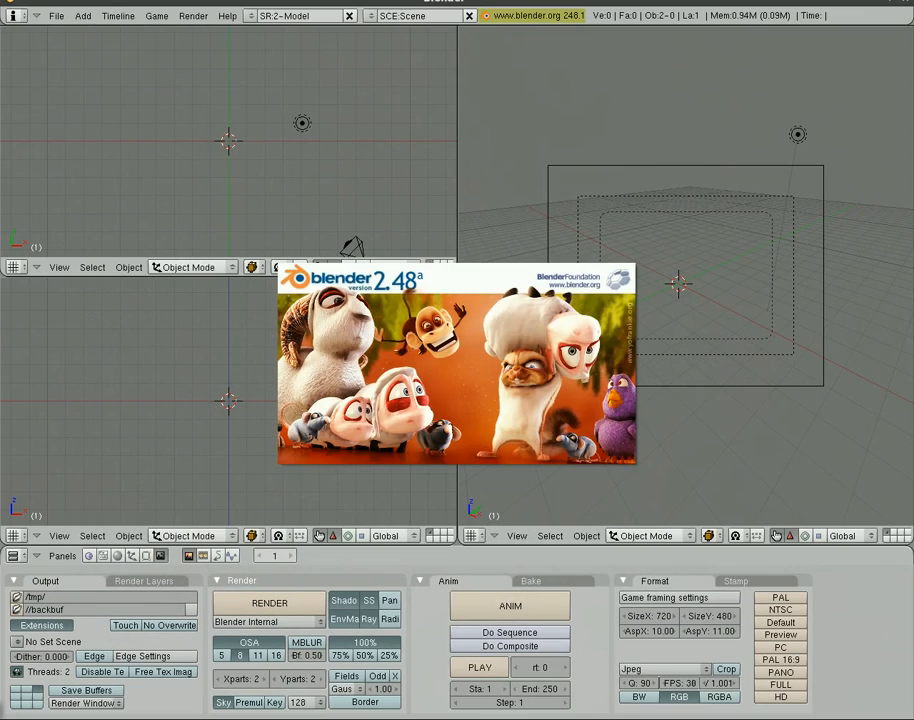
Import debian.svg from /tmp as a Gimp 2.0 path, creating the debian curve object.
left_click(14, 556)
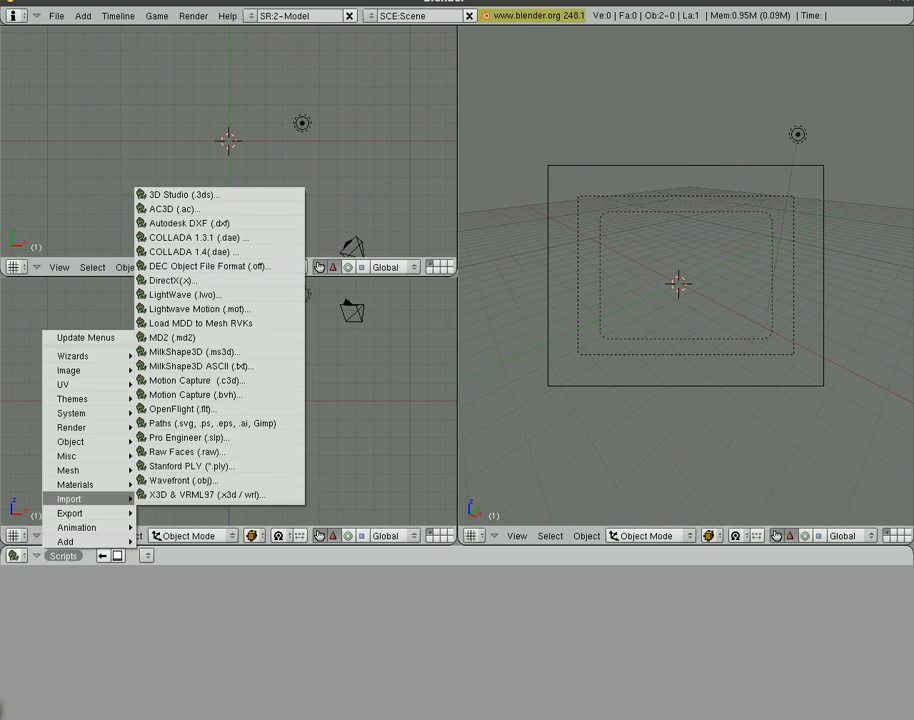
left_click(208, 424)
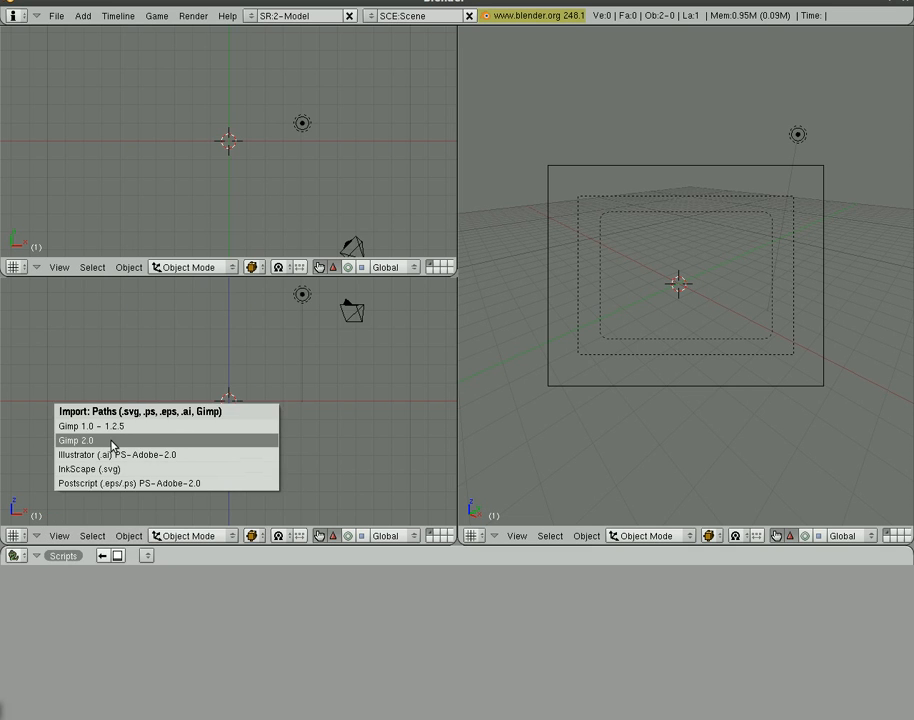
left_click(76, 440)
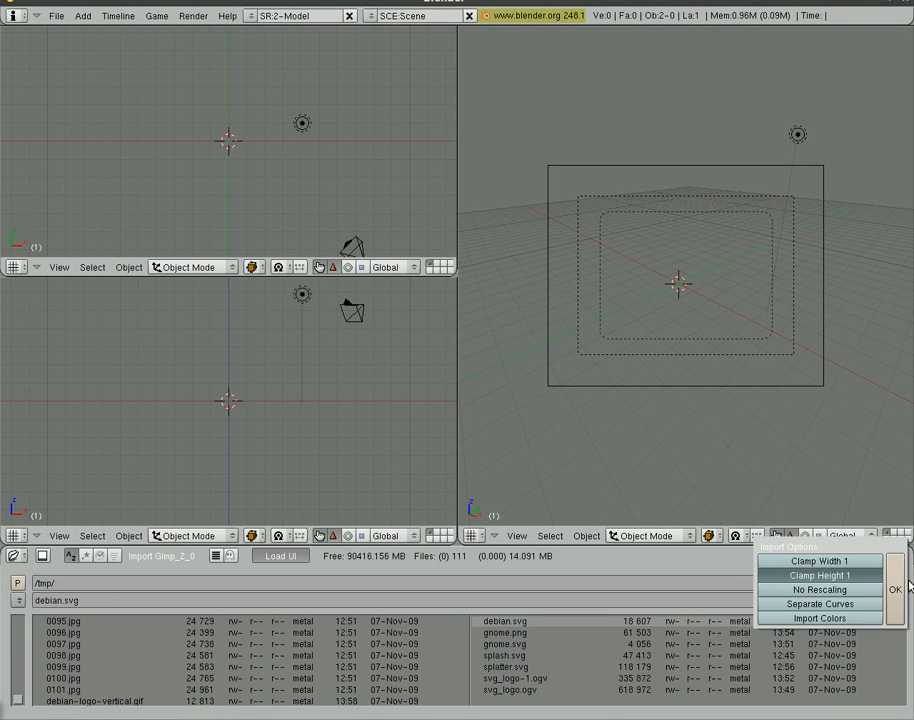
left_click(896, 588)
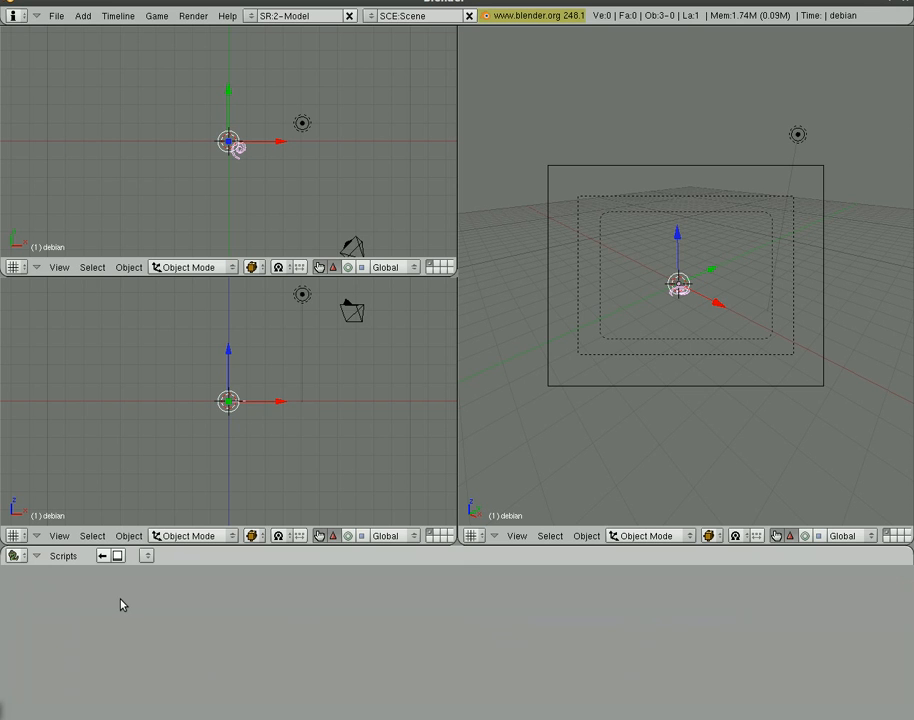
mouse_move(344, 658)
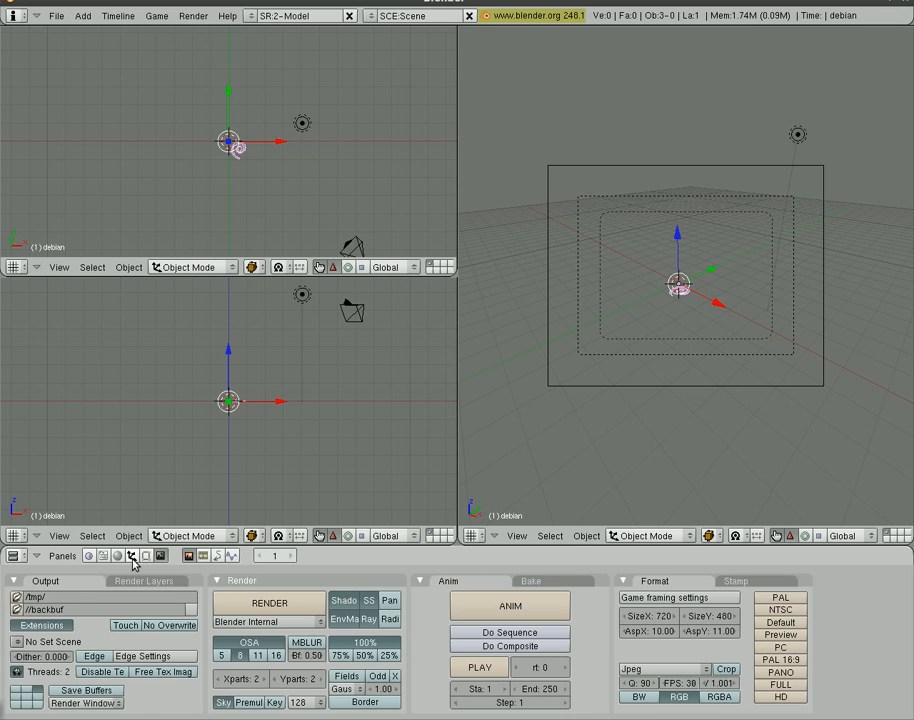
Scale up the debian curve and add a floor plane with a material beneath it.
left_click(144, 556)
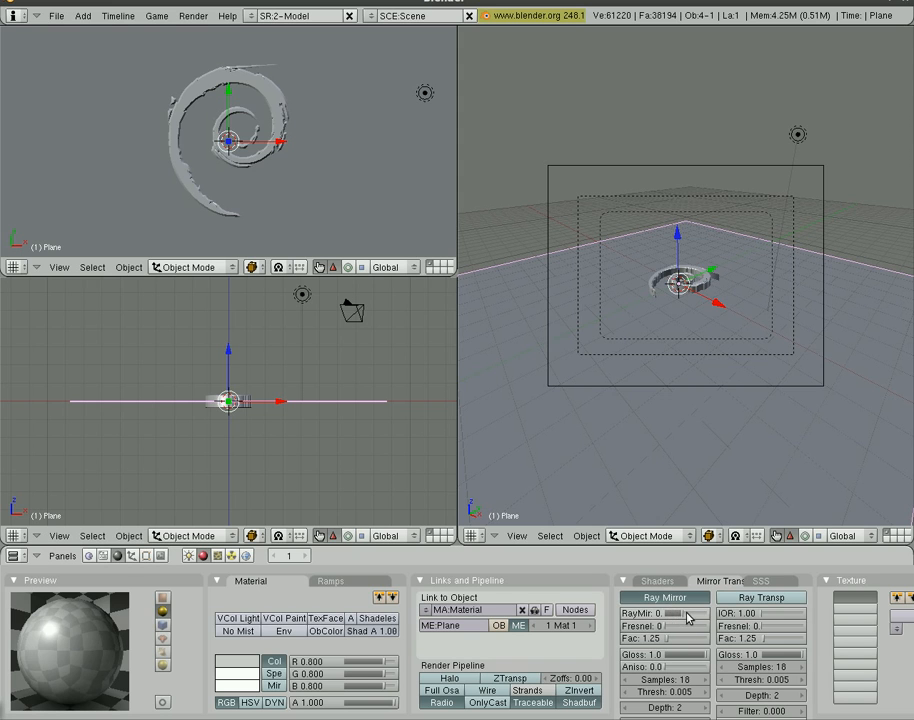
Raise the floor's RayMir slightly and give the swirl curve a new red extruded material.
left_click_drag(650, 626, 680, 626)
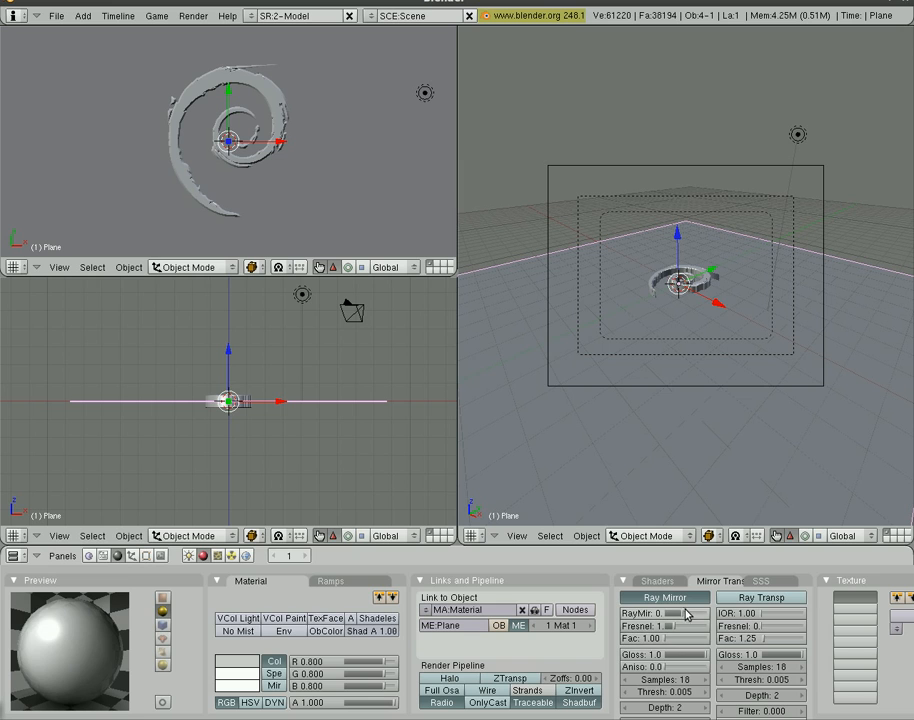
left_click(760, 612)
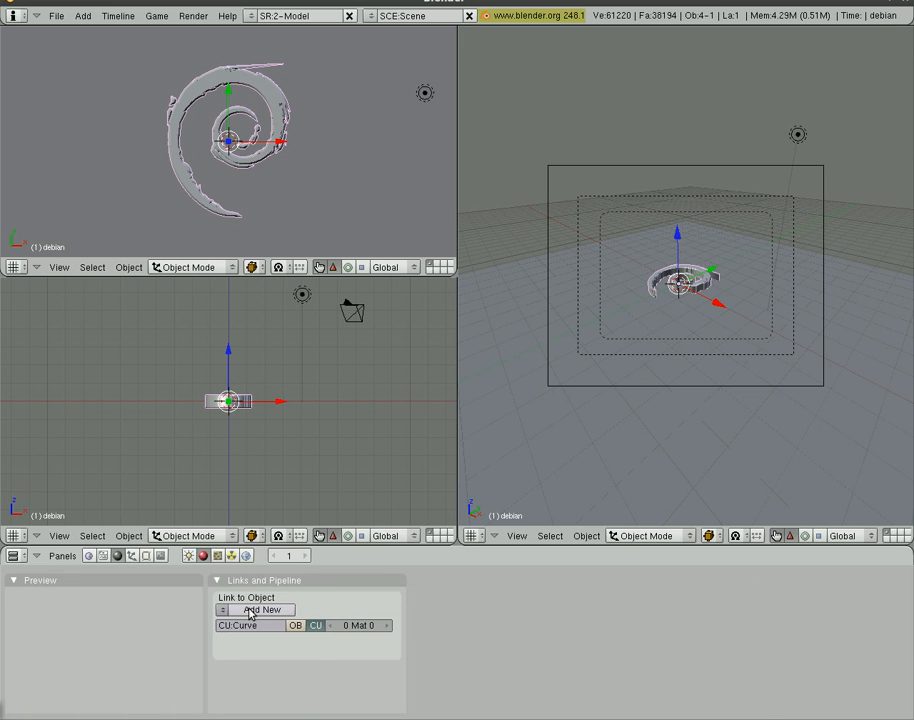
left_click(262, 610)
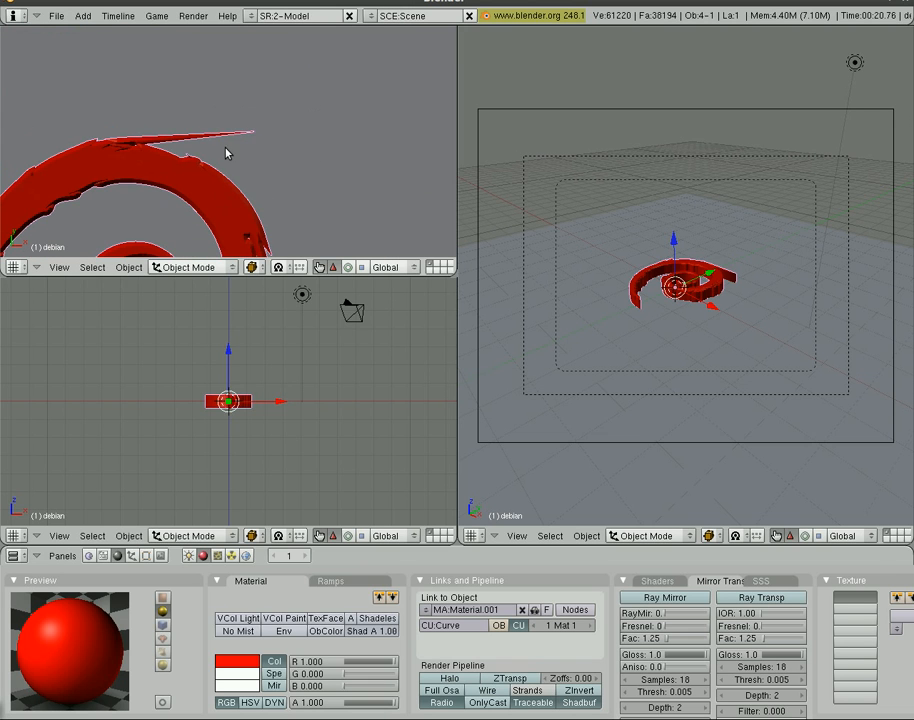
Enter Edit Mode on the swirl and delete the selected stray curve points.
key("Tab")
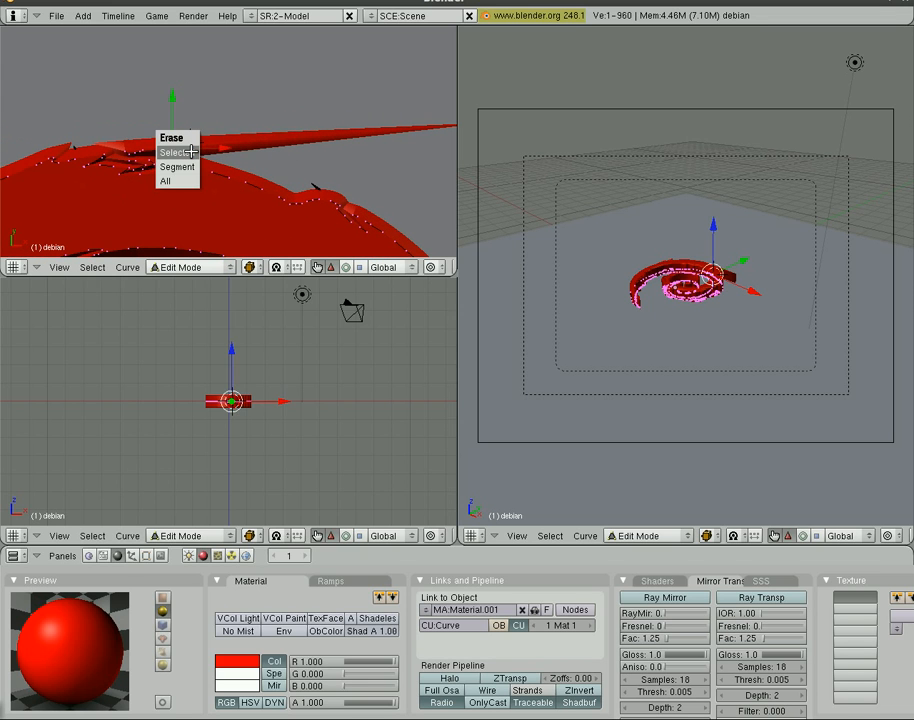
left_click(176, 152)
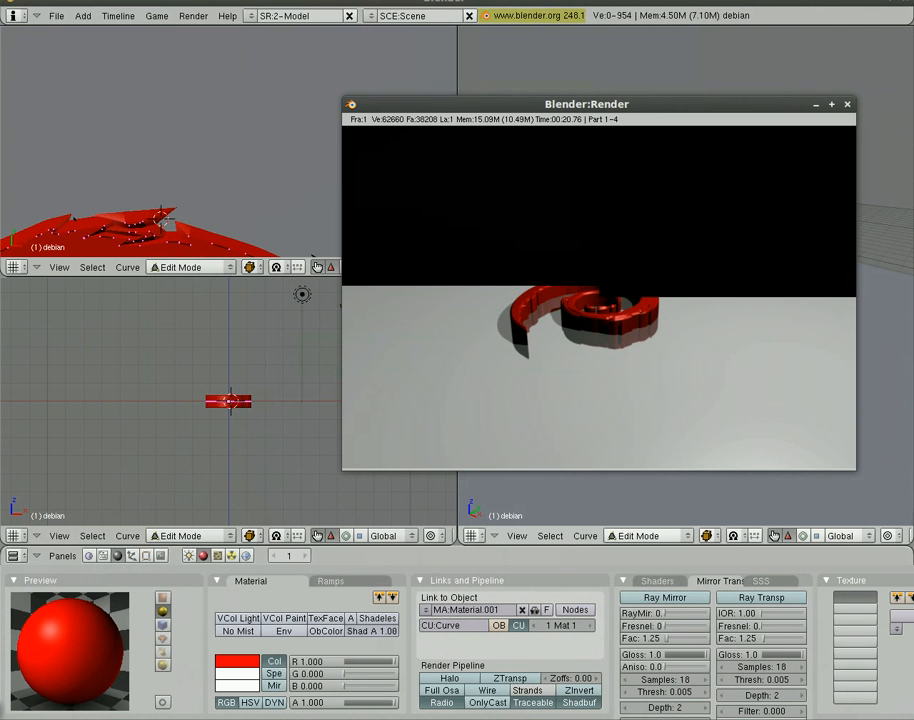
Render the red swirl on the reflective floor, reposition the render window and close it.
left_click_drag(588, 104, 518, 136)
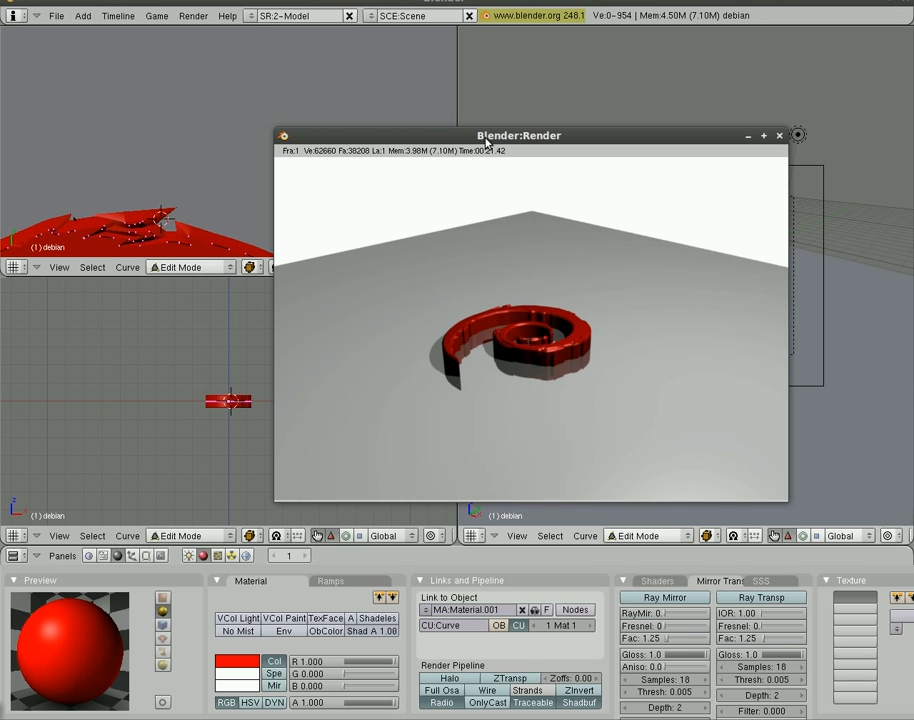
mouse_move(784, 136)
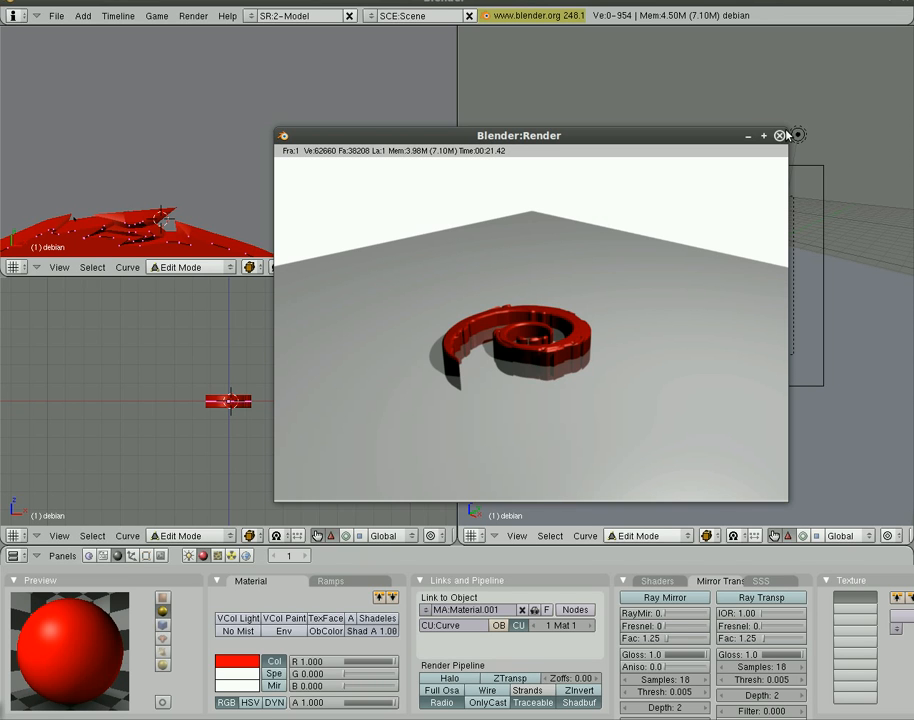
left_click(780, 136)
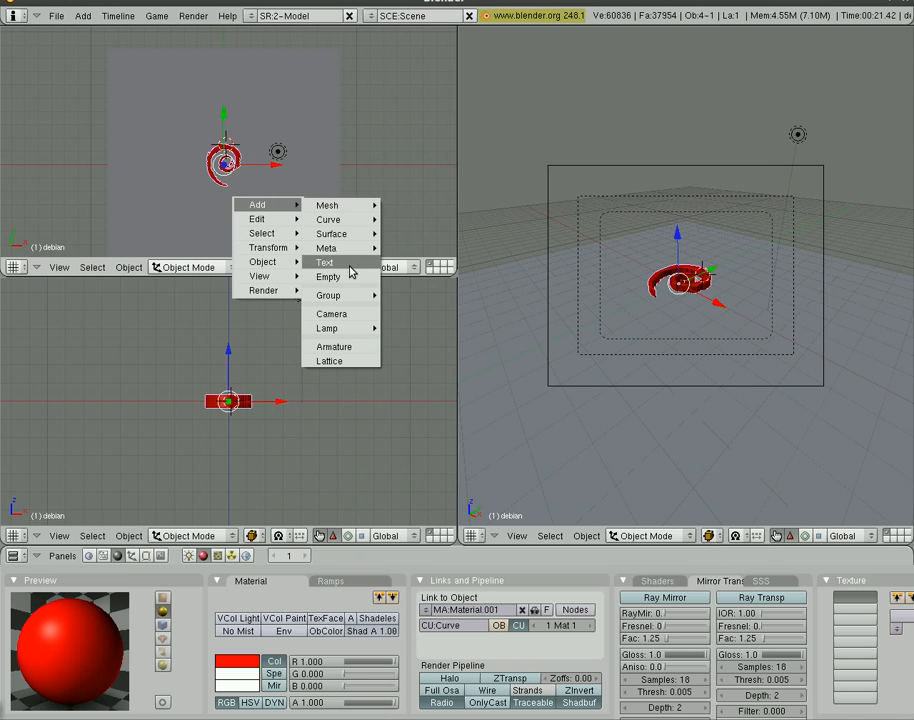
Add a text object beside the swirl and show its material settings.
left_click(324, 262)
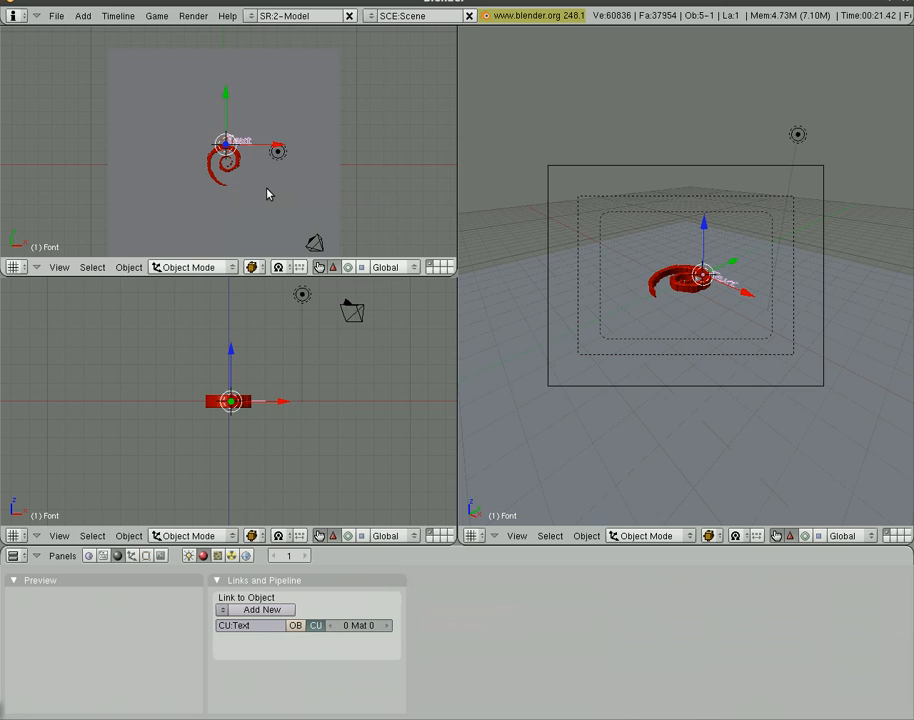
key("TAB")
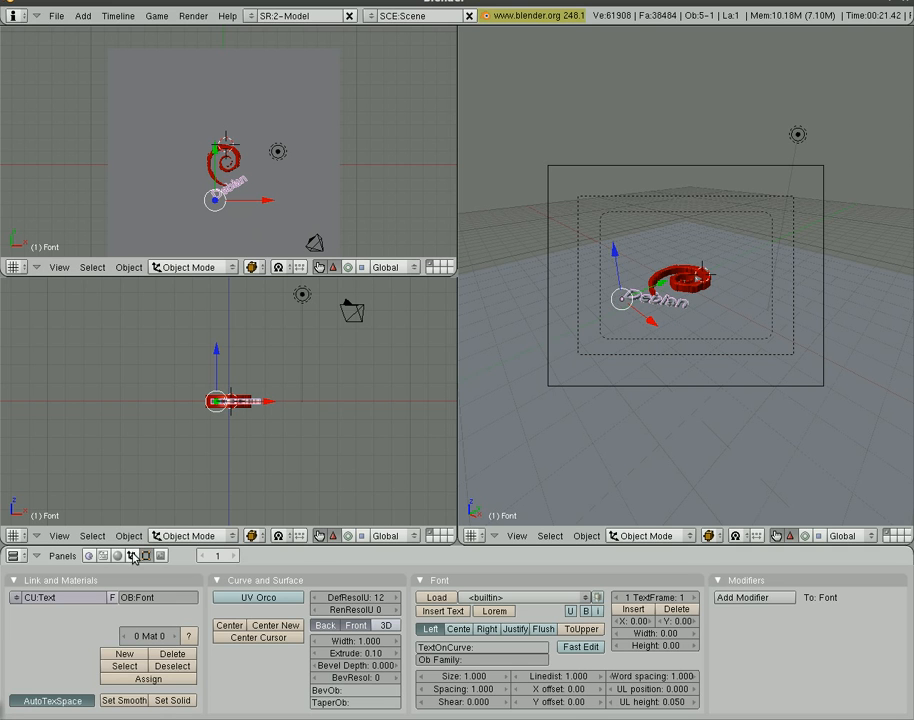
left_click(118, 556)
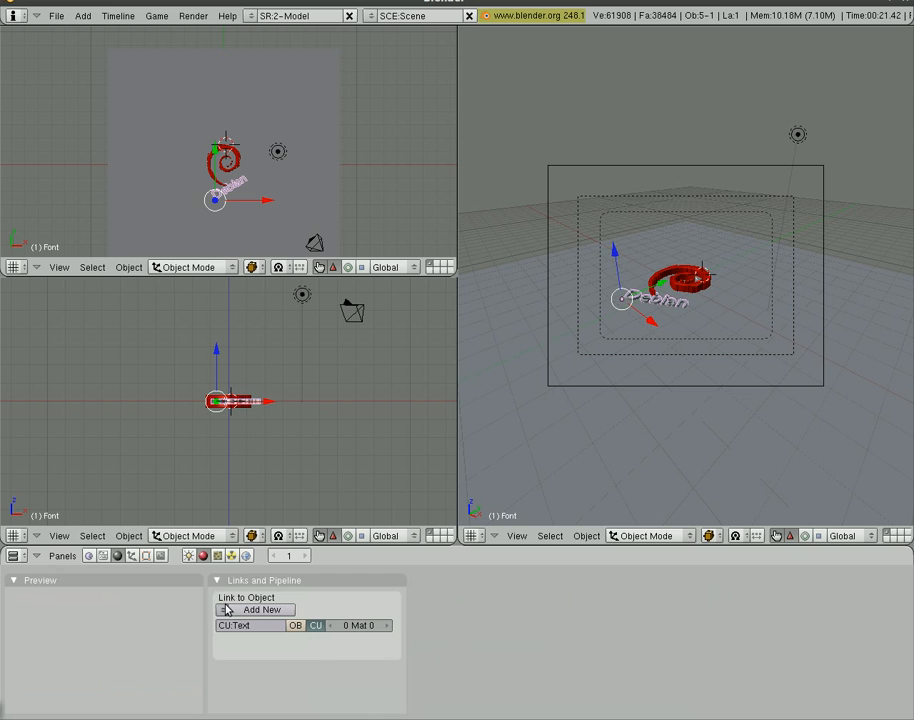